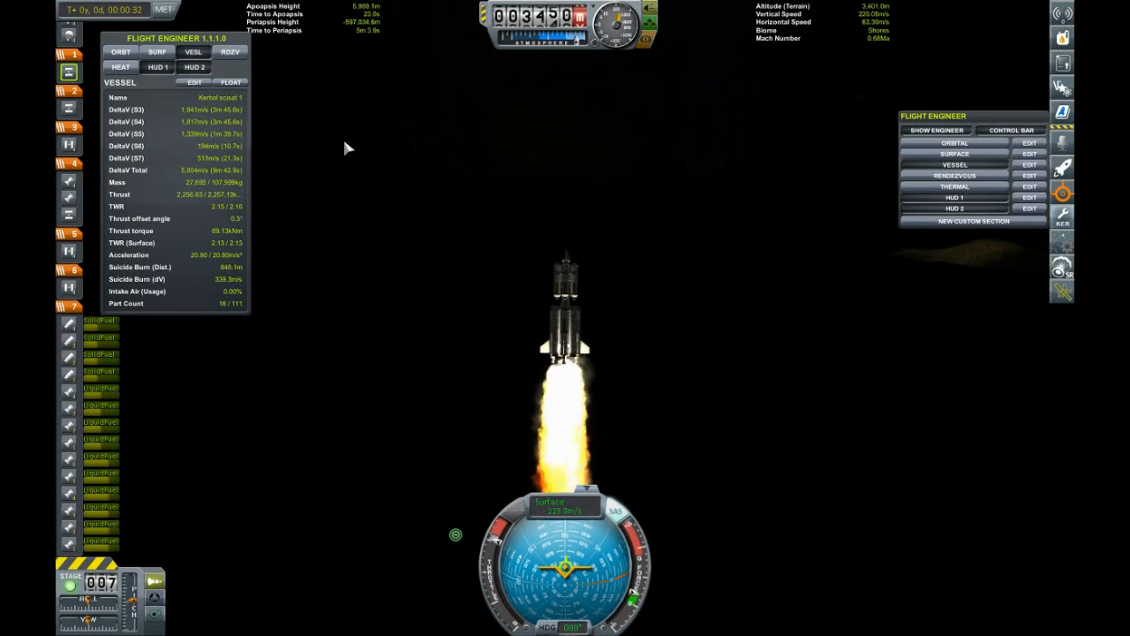
pyautogui.moveTo(627, 324)
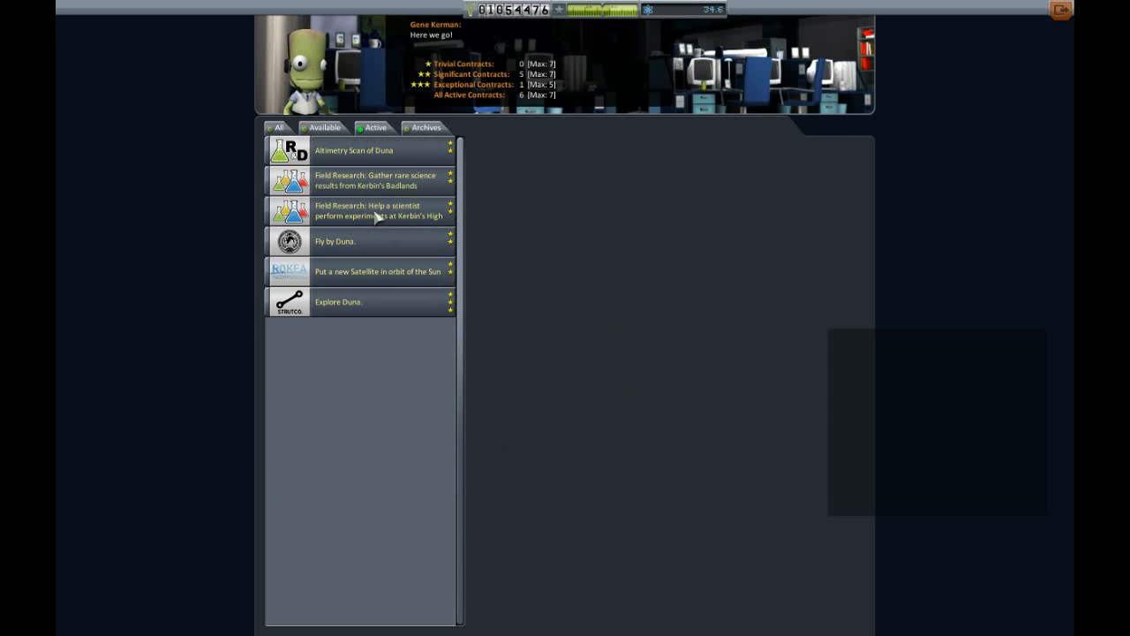
# Step: Read the Highlands and Badlands field research contracts, ending back on Highlands
pyautogui.click(378, 210)
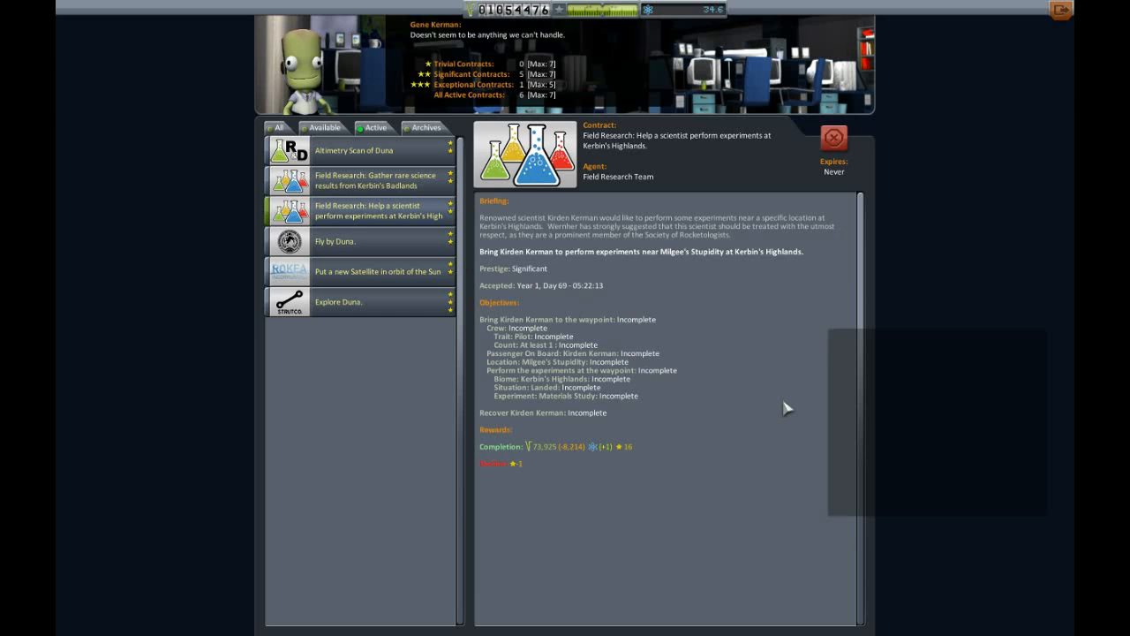
pyautogui.moveTo(378, 188)
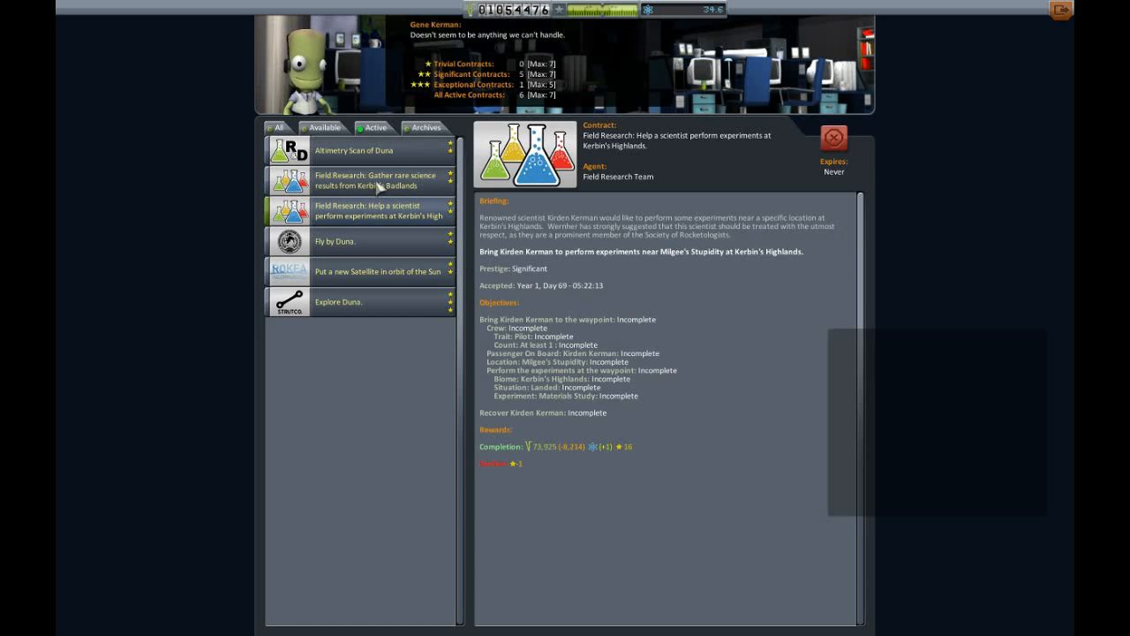
pyautogui.click(378, 181)
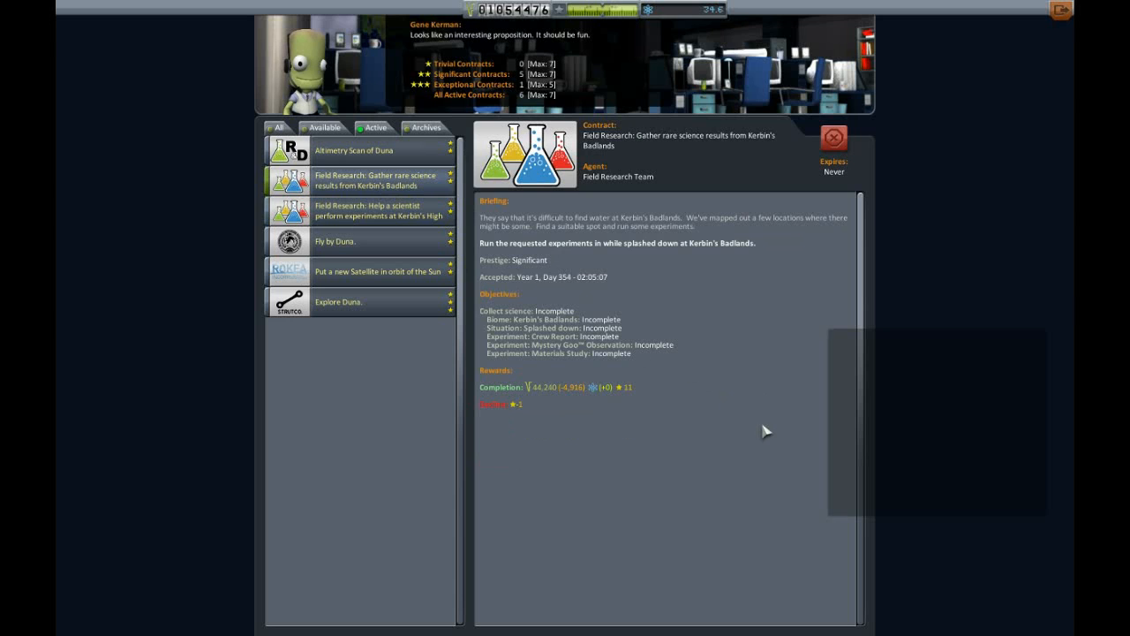
pyautogui.moveTo(672, 361)
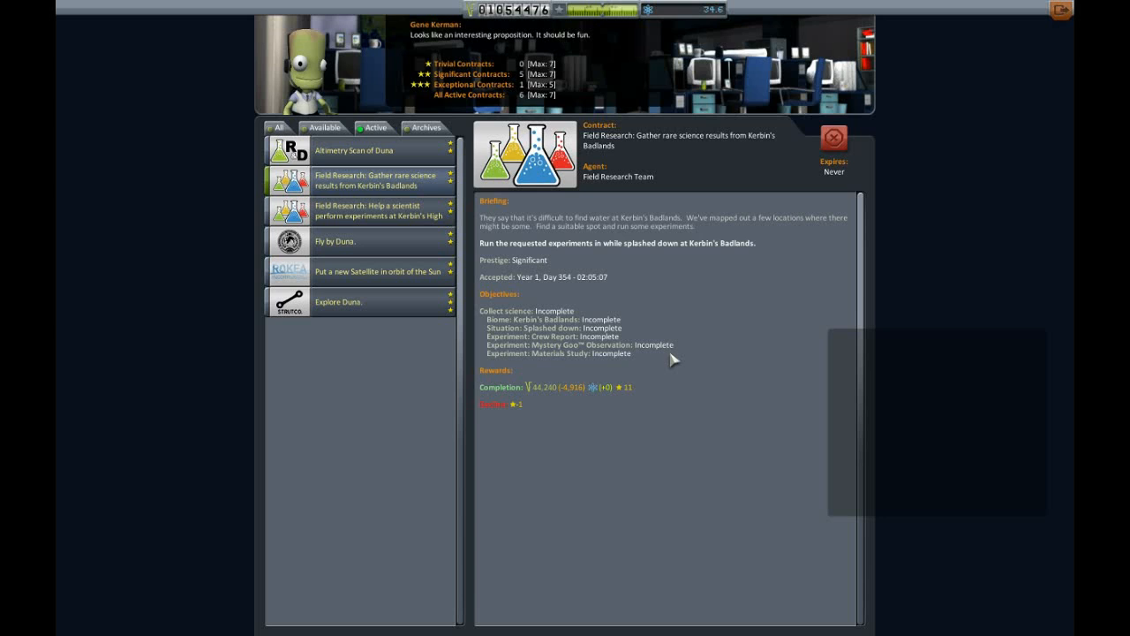
pyautogui.moveTo(568, 311)
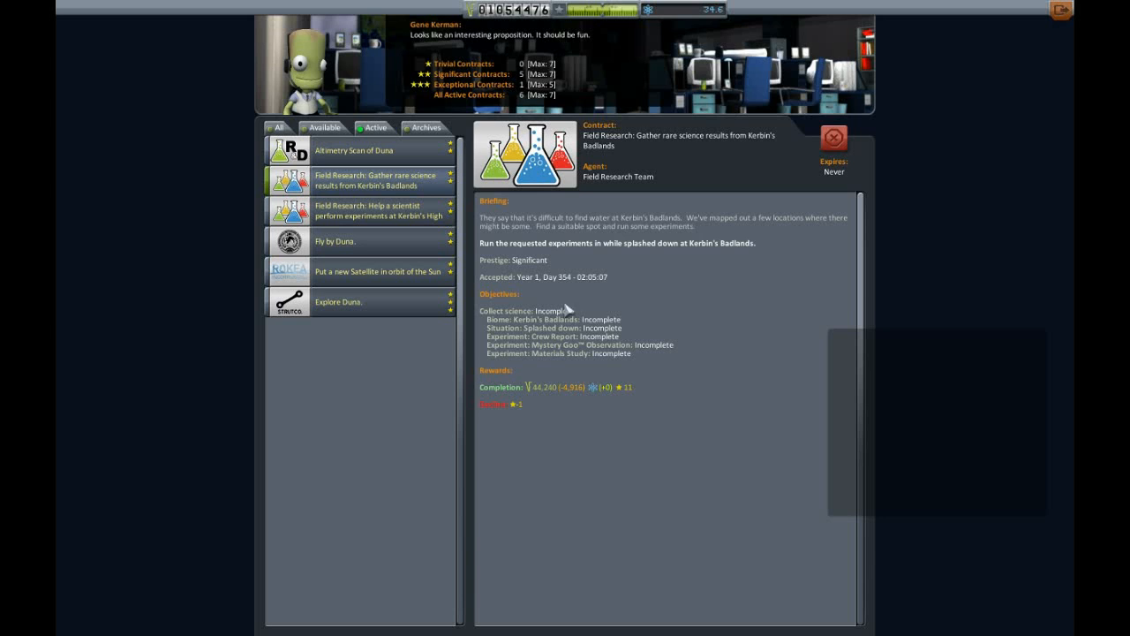
pyautogui.moveTo(563, 309)
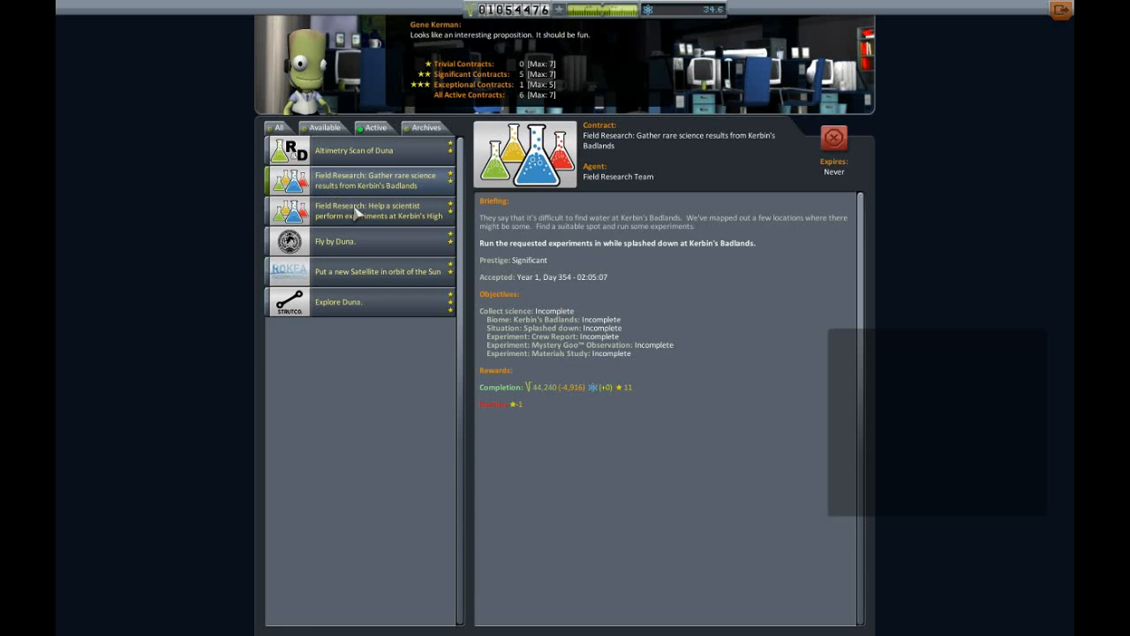
pyautogui.click(378, 210)
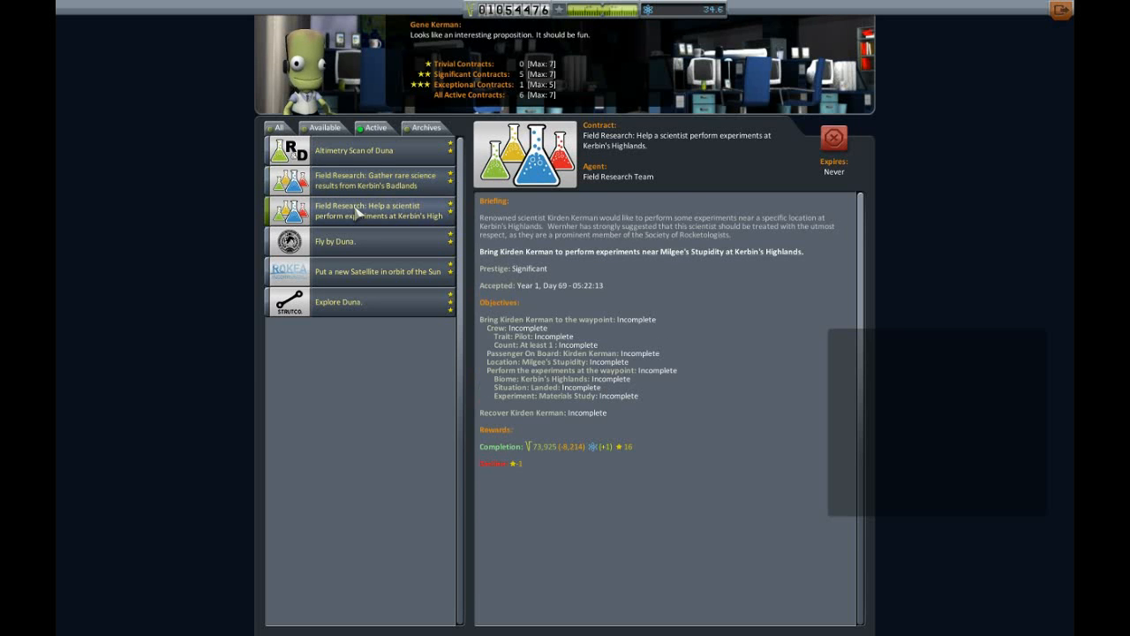
pyautogui.moveTo(419, 293)
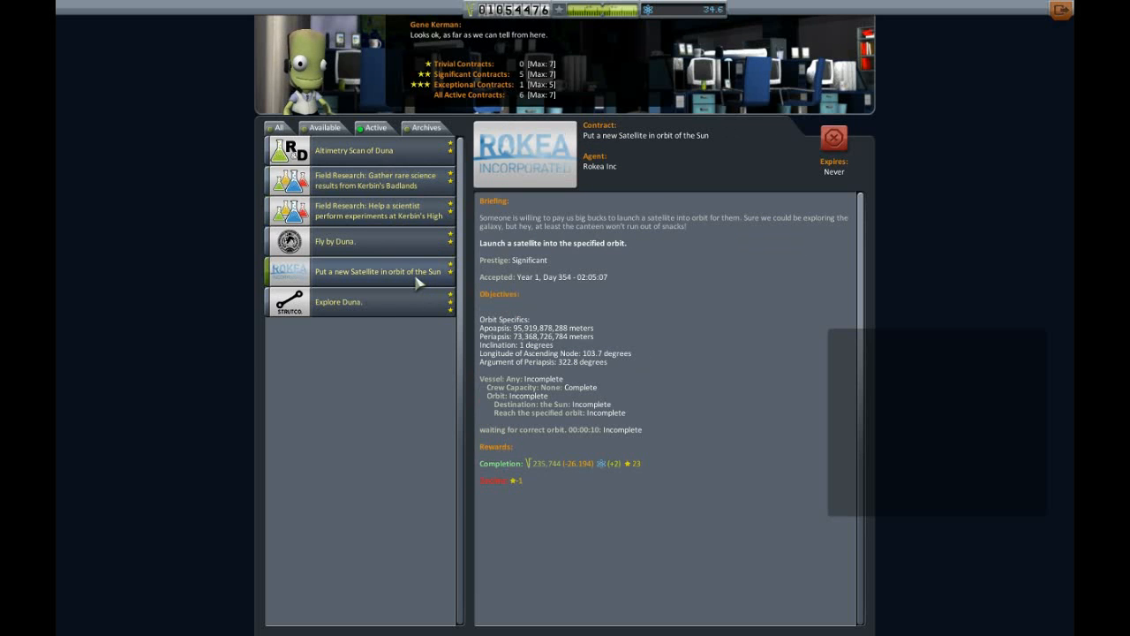
pyautogui.moveTo(399, 325)
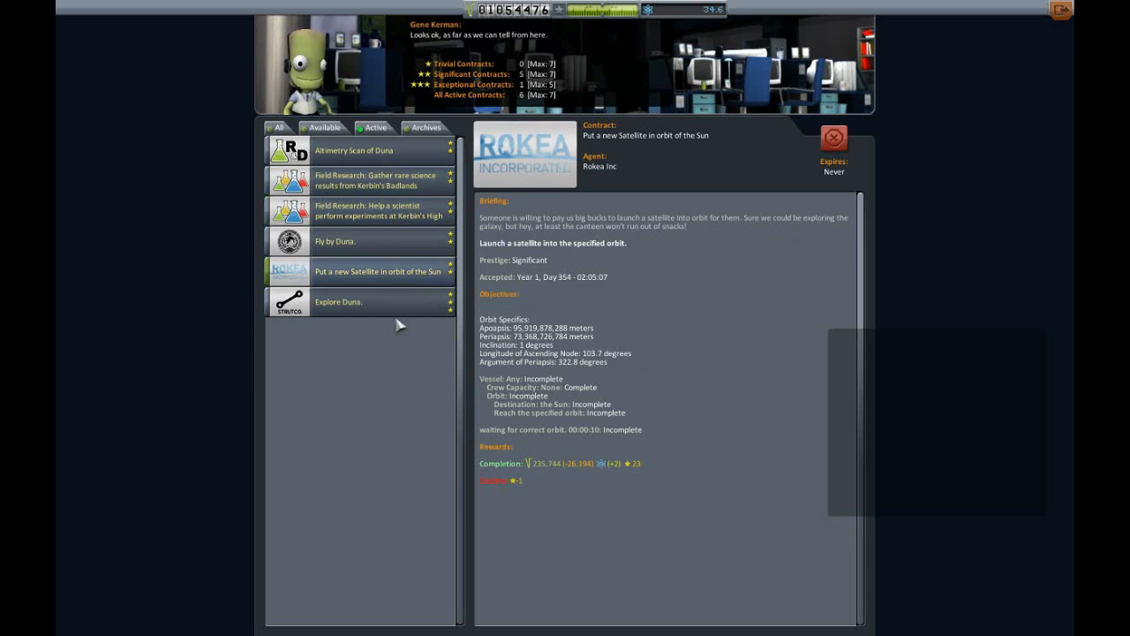
# Step: Browse the Fly by Duna and Explore Duna contracts, then the Highlands and Badlands research contracts
pyautogui.click(334, 241)
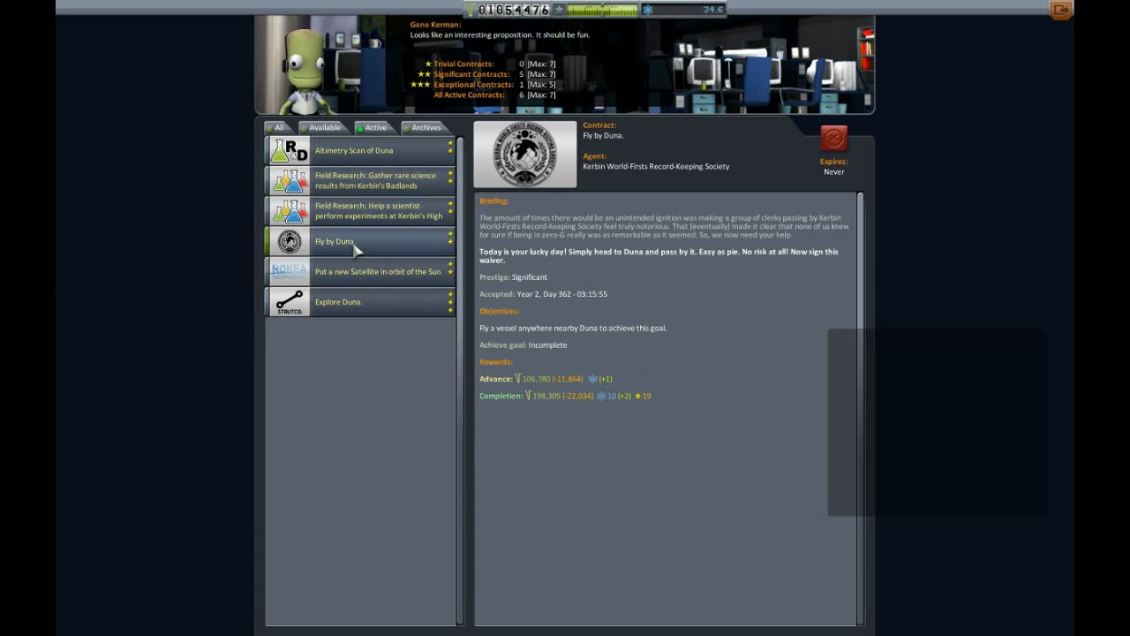
pyautogui.click(338, 301)
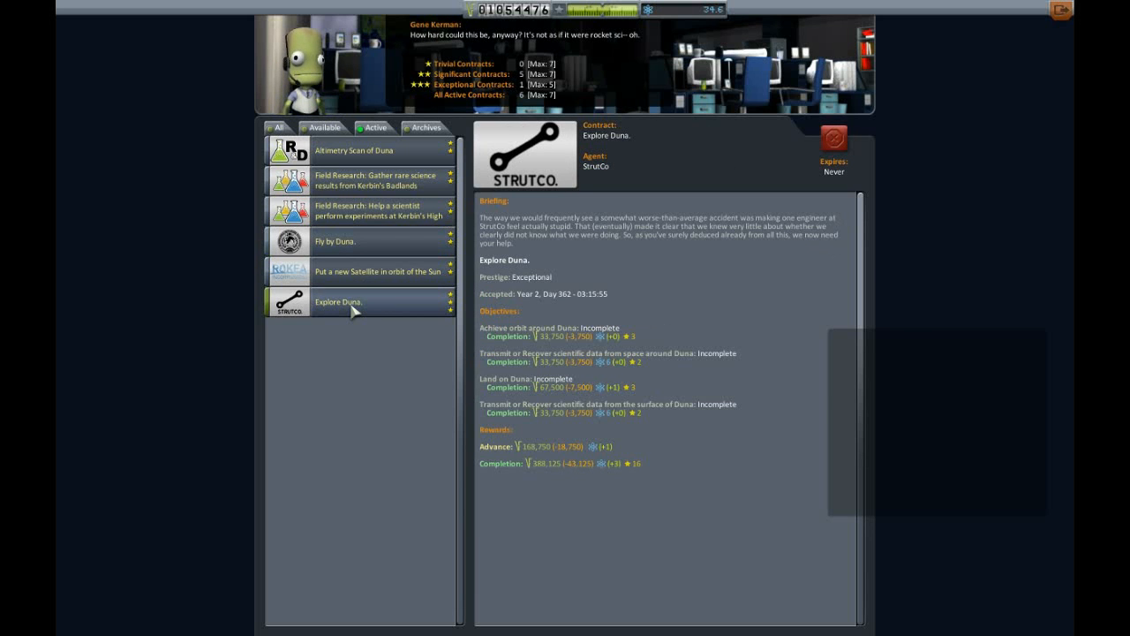
pyautogui.click(366, 240)
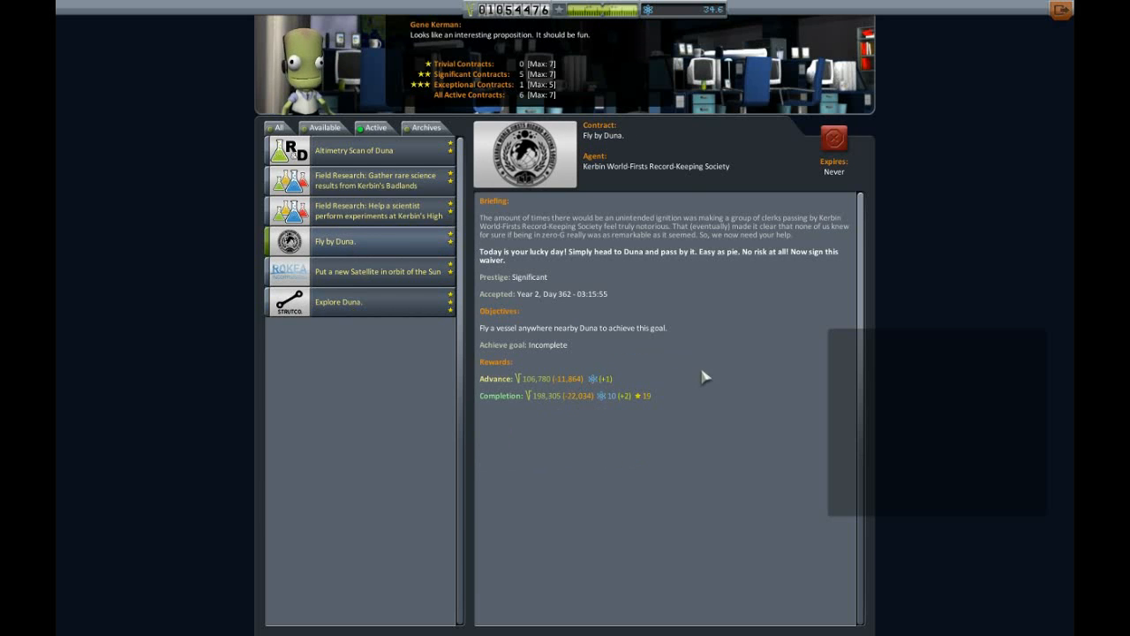
pyautogui.moveTo(661, 380)
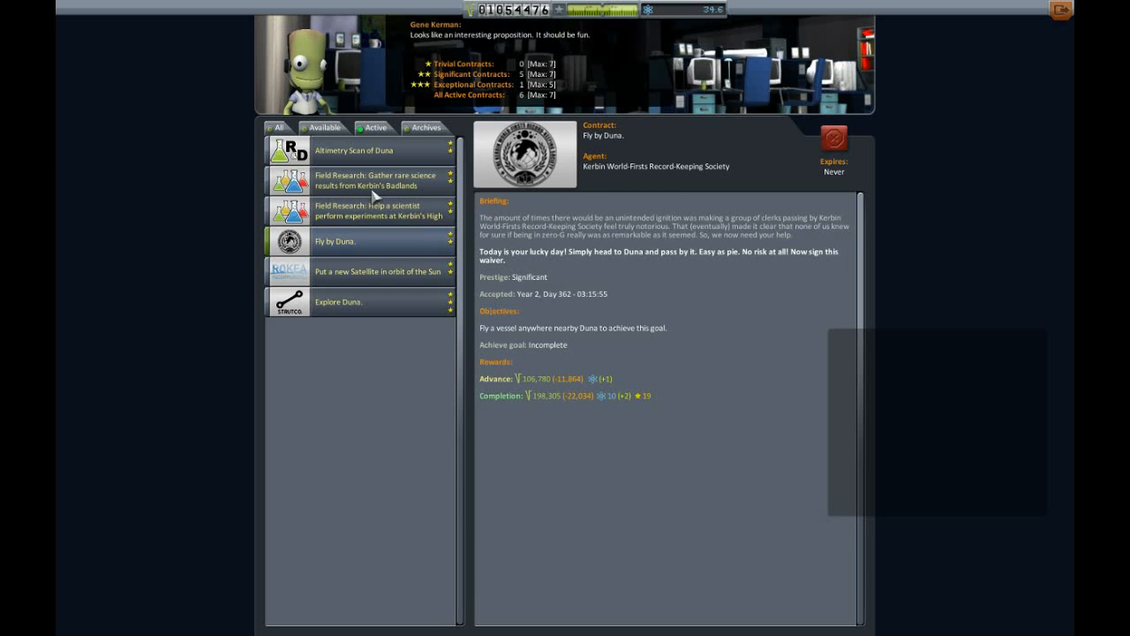
pyautogui.click(380, 210)
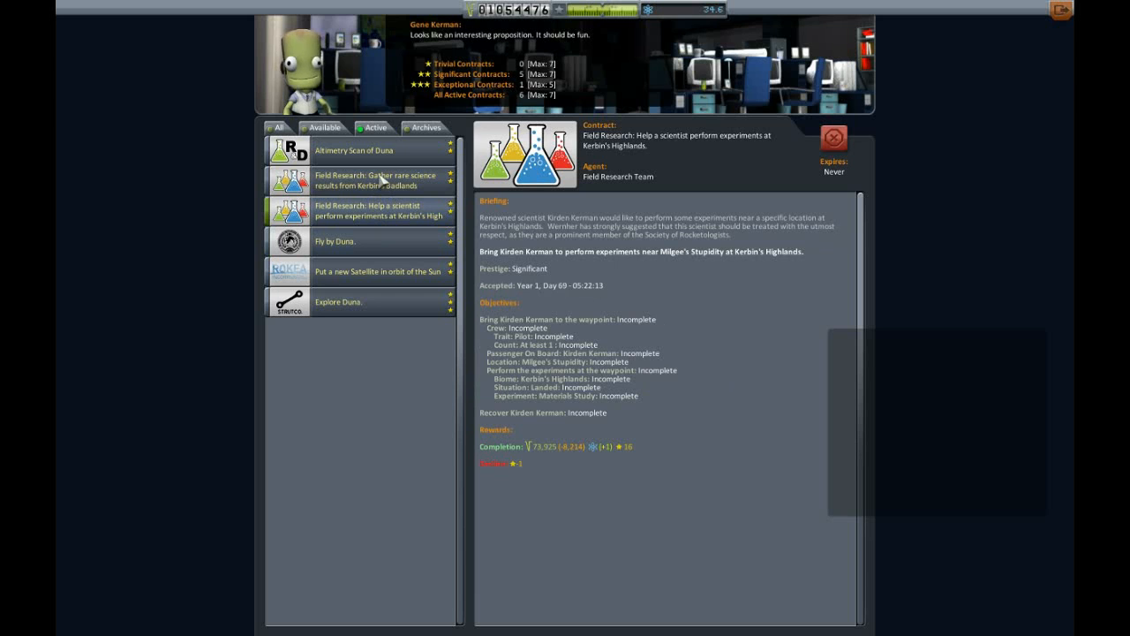
pyautogui.click(380, 180)
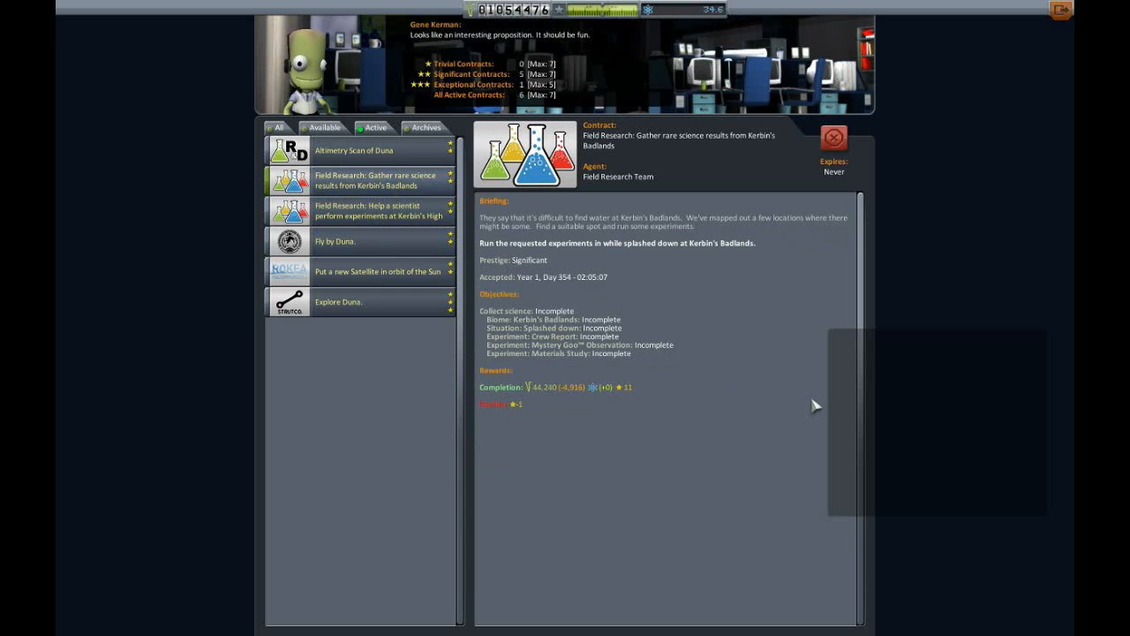
pyautogui.moveTo(770, 372)
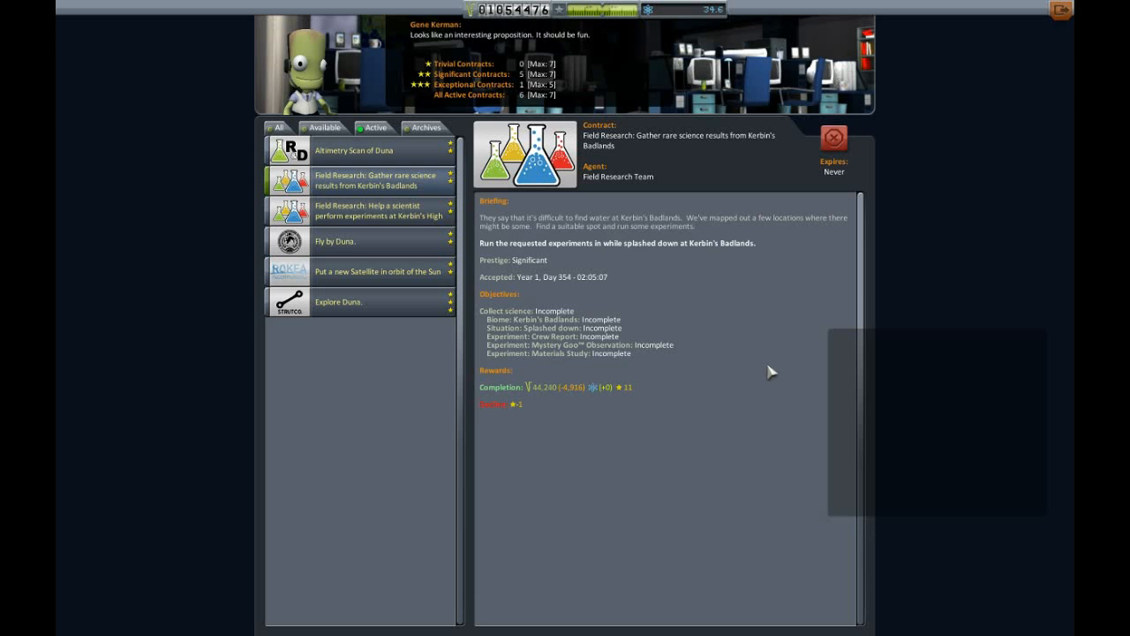
pyautogui.moveTo(606, 236)
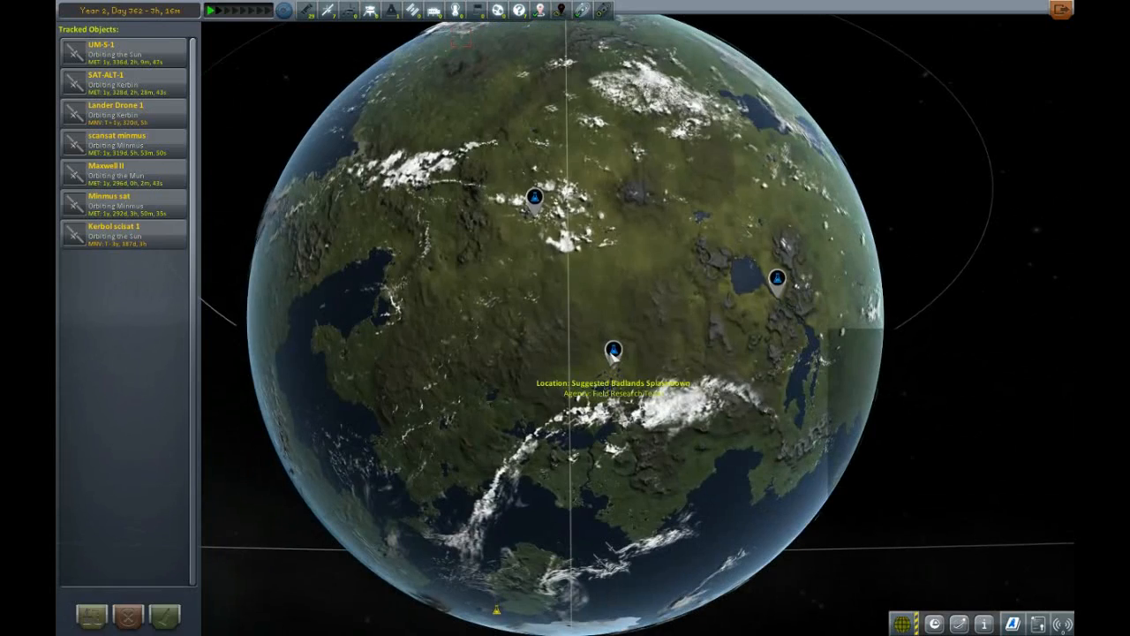
# Step: Zoom out and rotate around Kerbin to inspect the waypoints
pyautogui.scroll(-3)
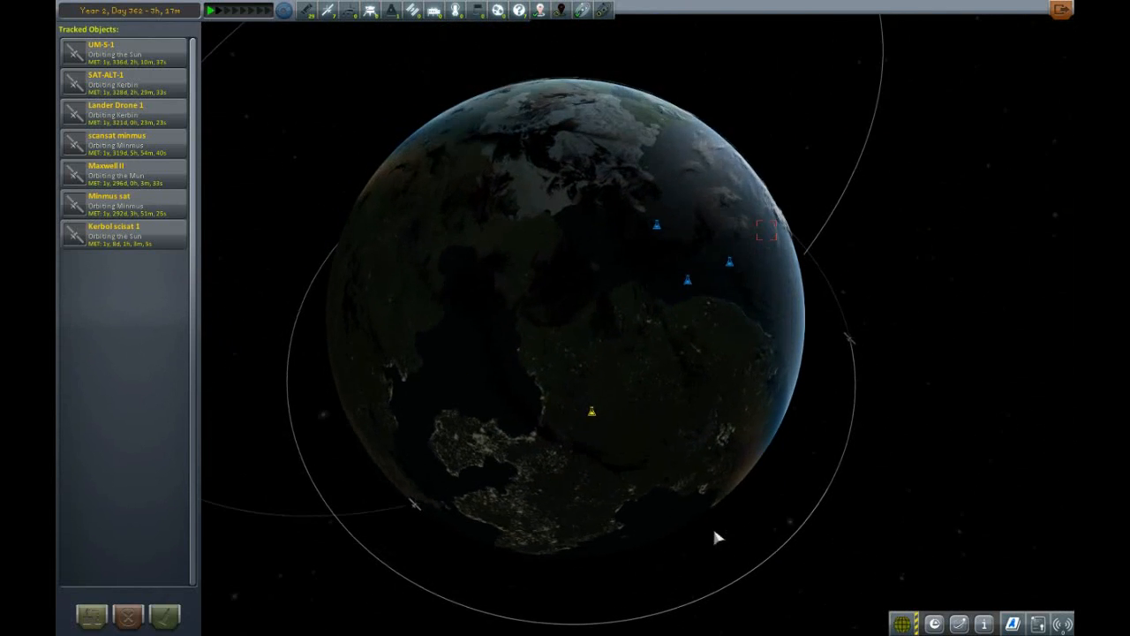
pyautogui.moveTo(716, 537); pyautogui.dragTo(706, 321)
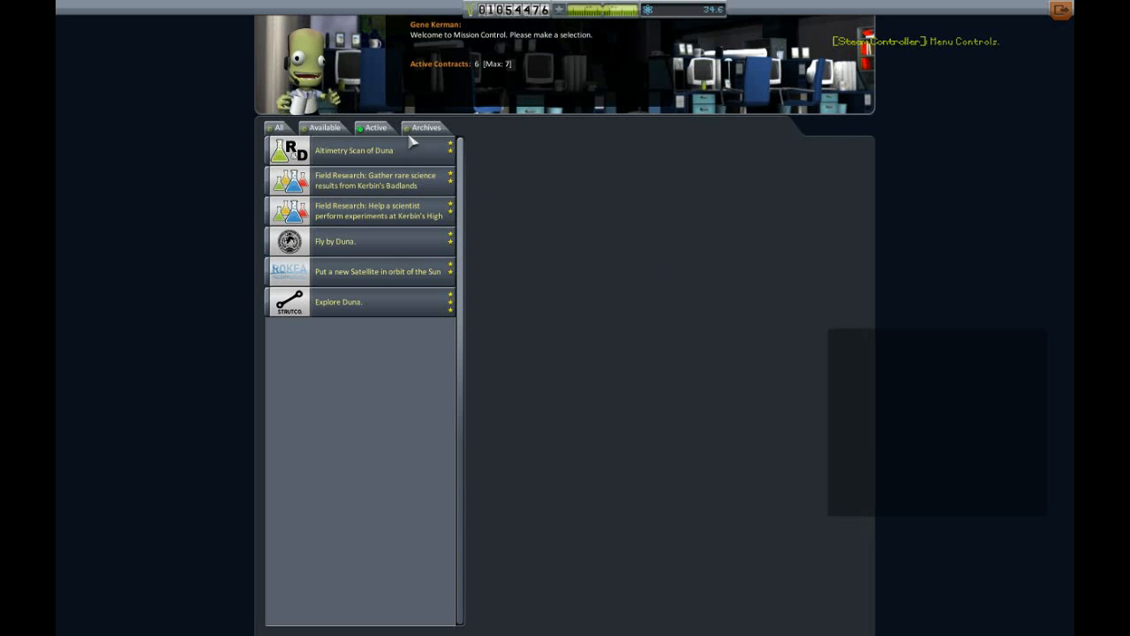
pyautogui.moveTo(373, 243)
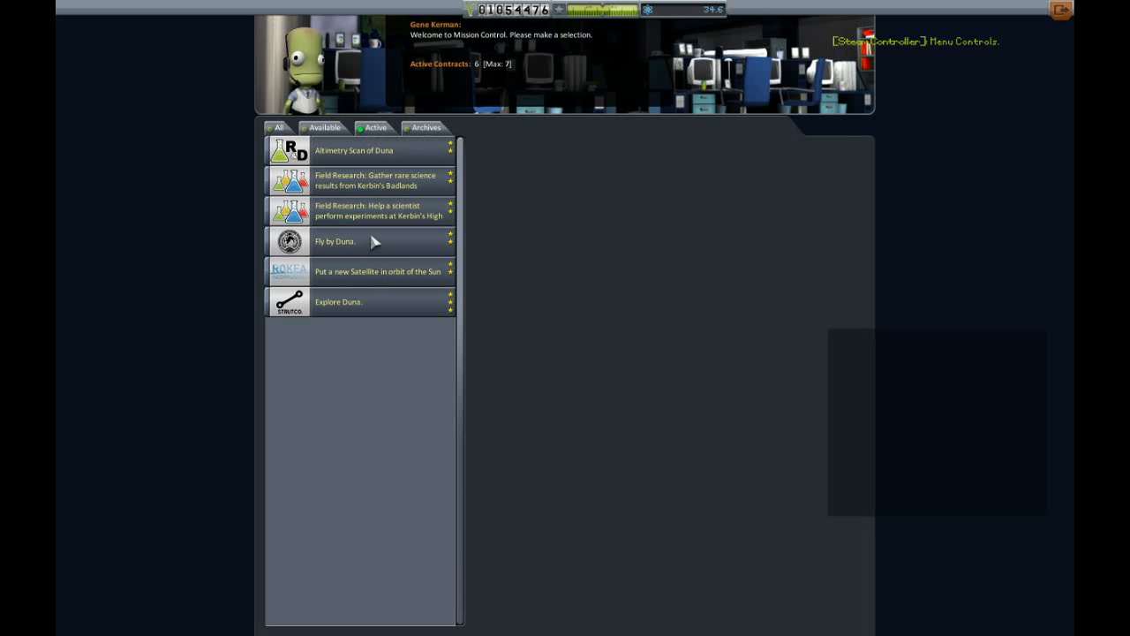
# Step: Read the Badlands, then Highlands, then Badlands field research contract details
pyautogui.click(375, 180)
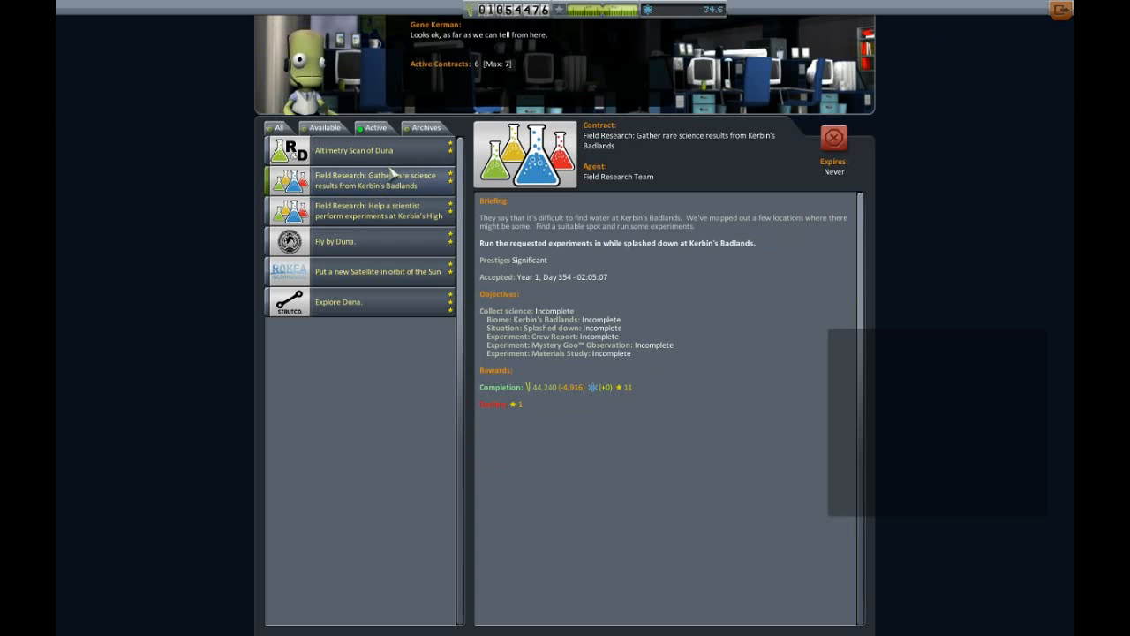
pyautogui.click(380, 210)
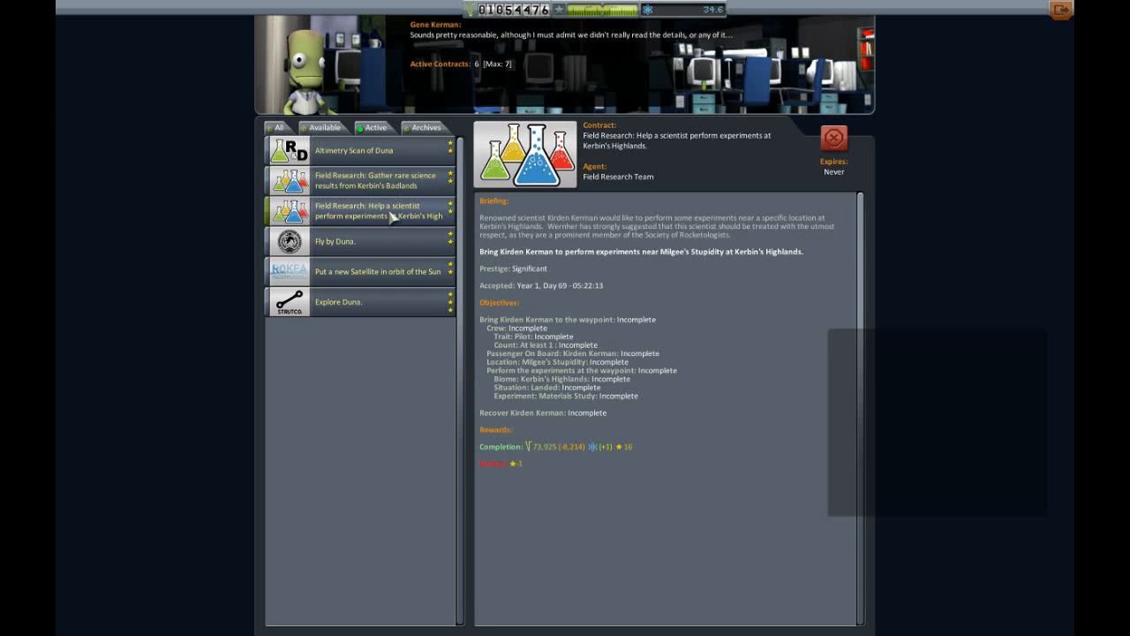
pyautogui.moveTo(762, 413)
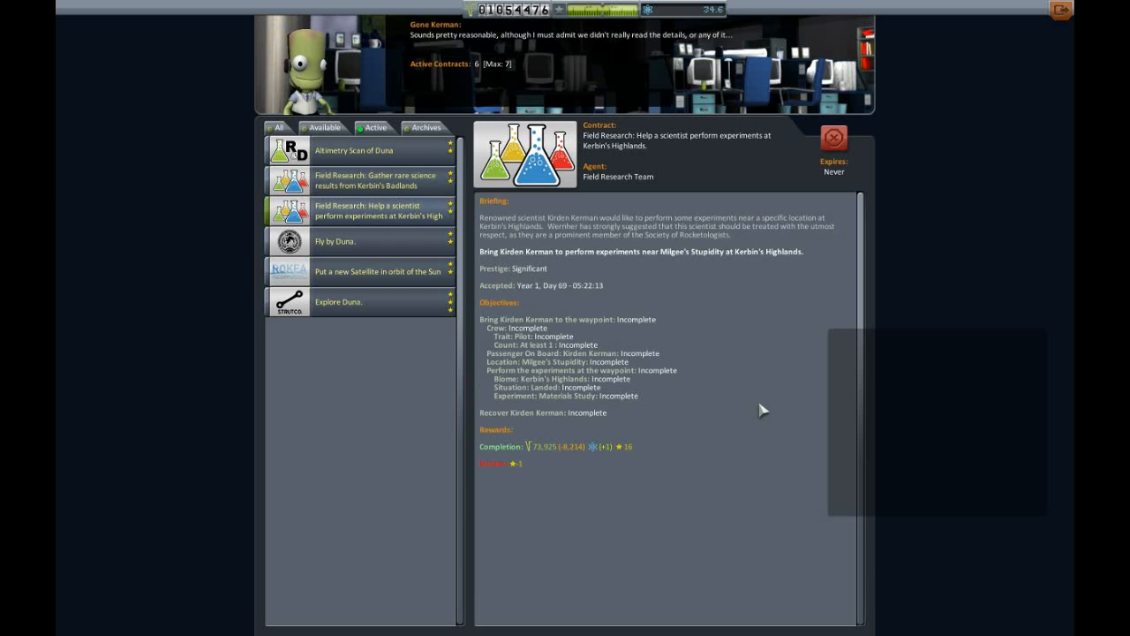
pyautogui.click(380, 180)
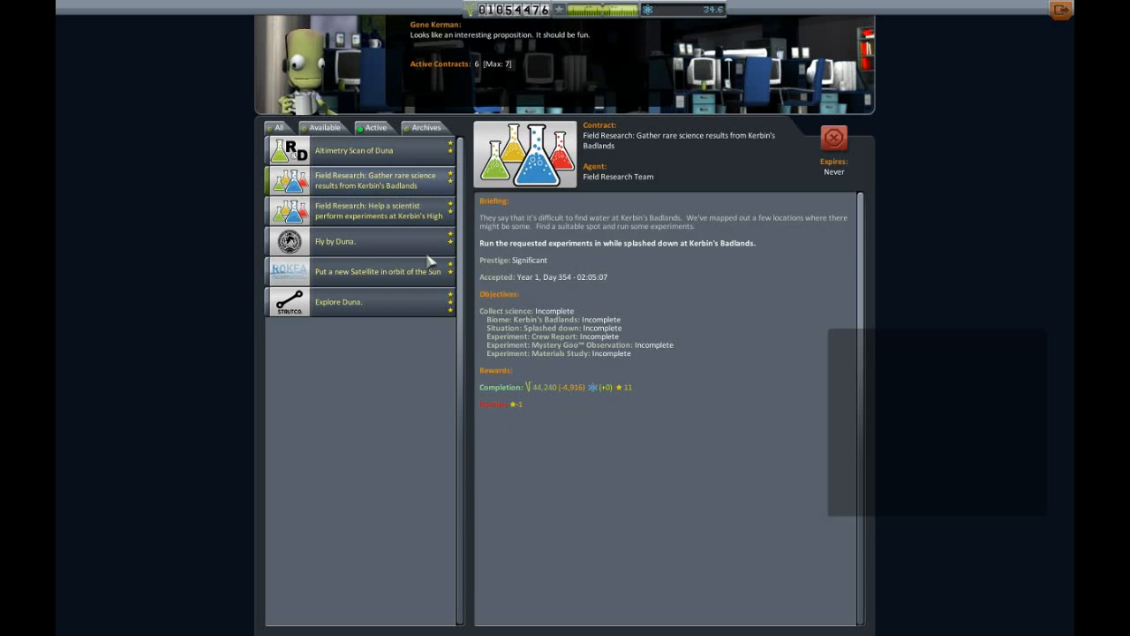
pyautogui.moveTo(702, 390)
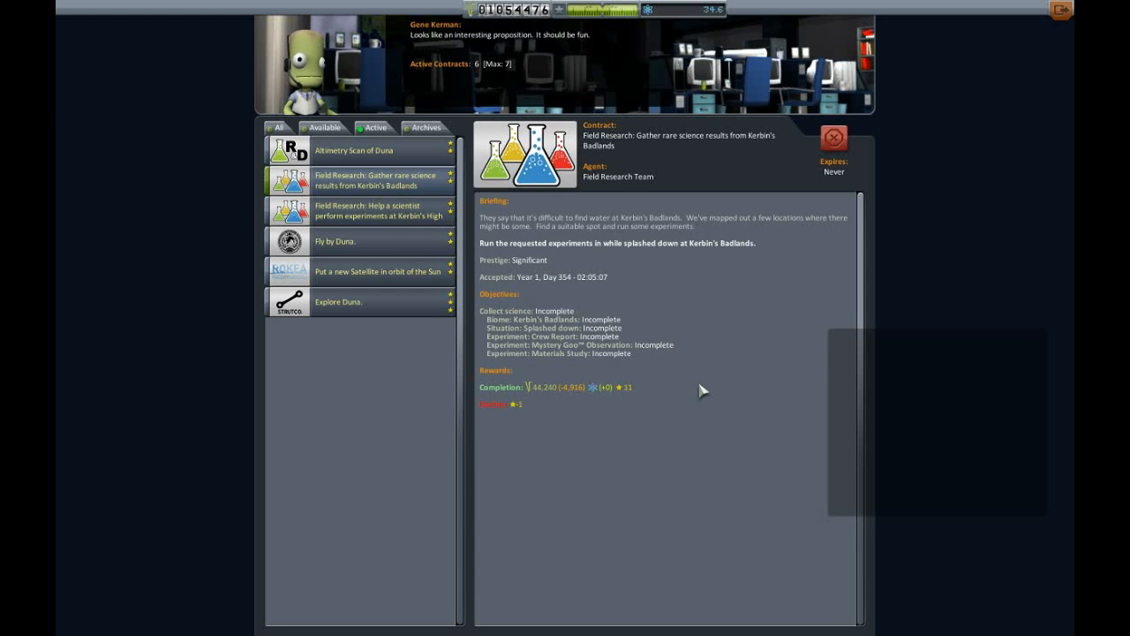
pyautogui.moveTo(690, 337)
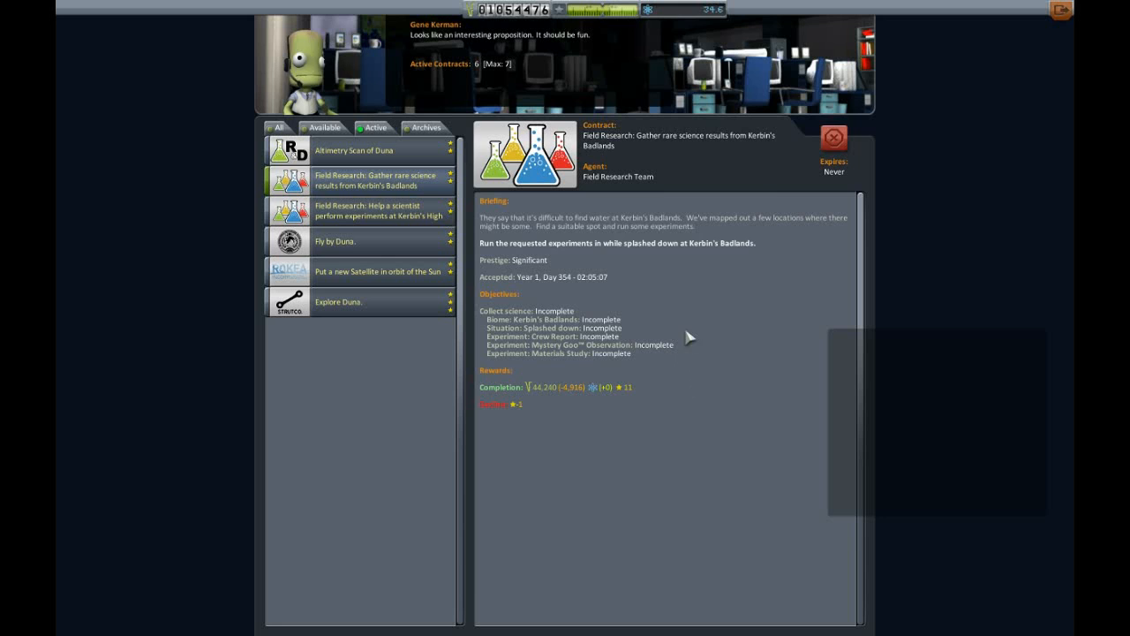
pyautogui.moveTo(946, 176)
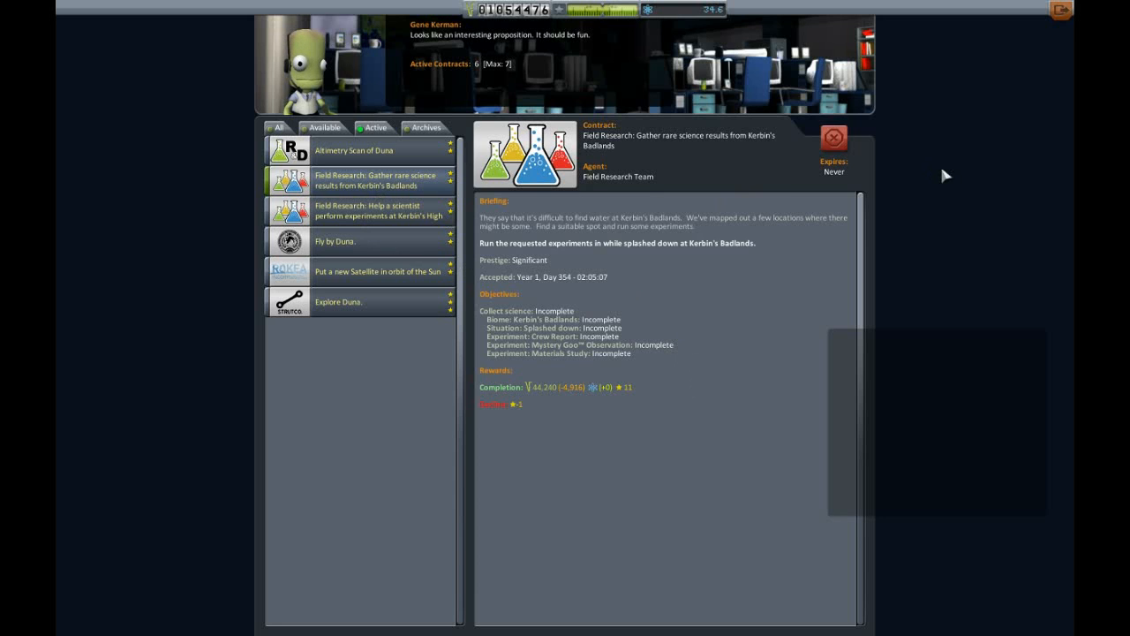
pyautogui.moveTo(1060, 10)
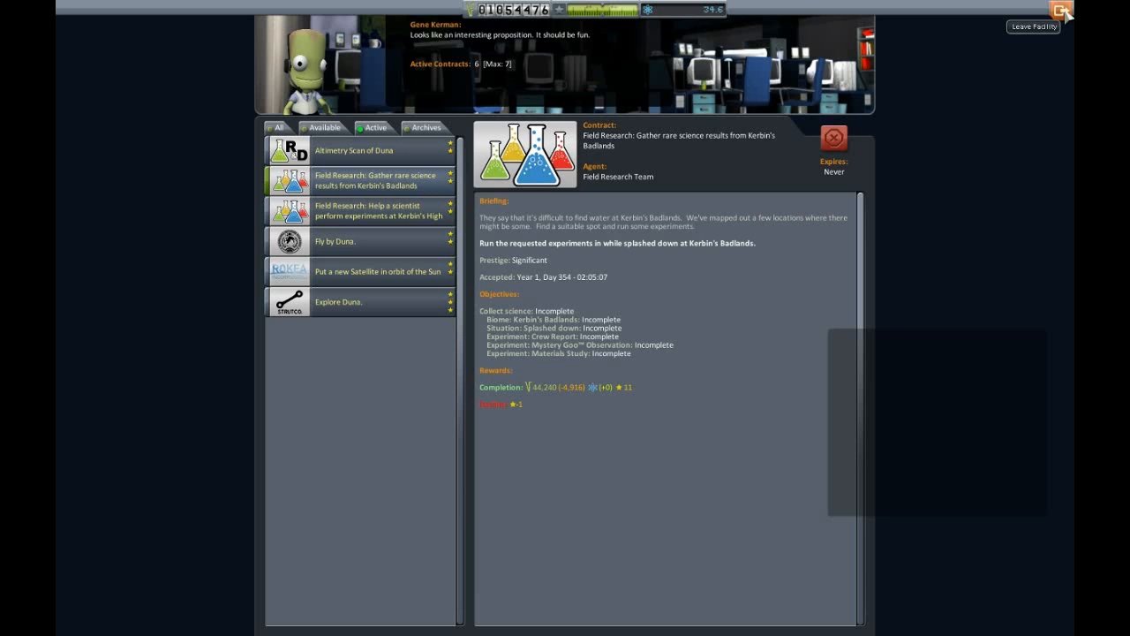
# Step: Leave the Mission Control facility
pyautogui.click(1033, 27)
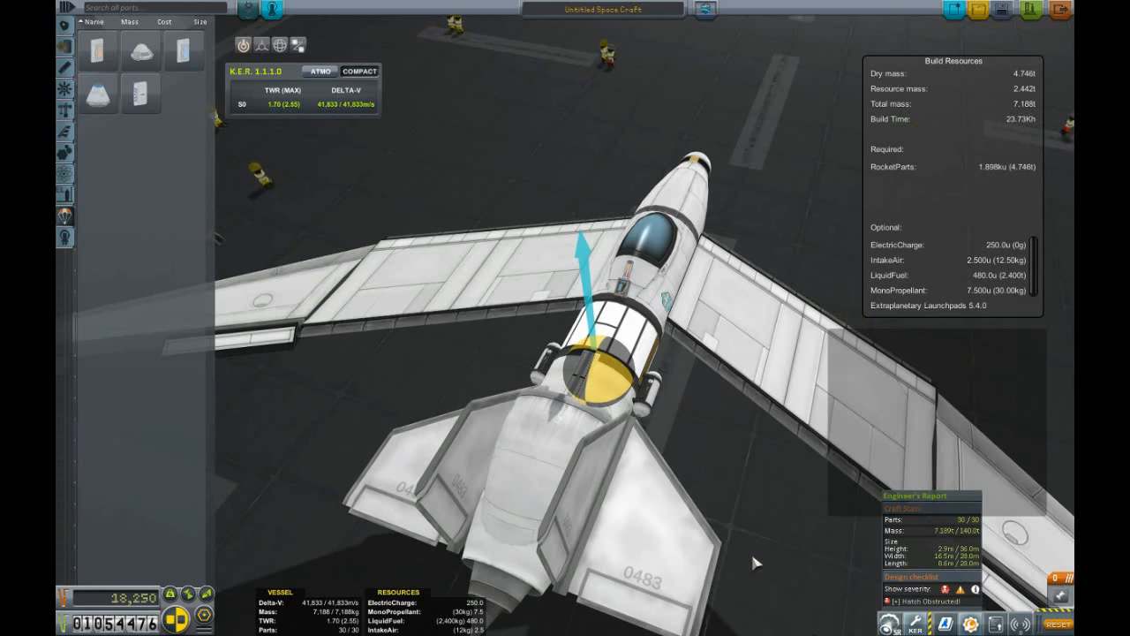
# Step: Rename the spaceplane 'high Flyer' and exit the hangar
pyautogui.click(603, 9)
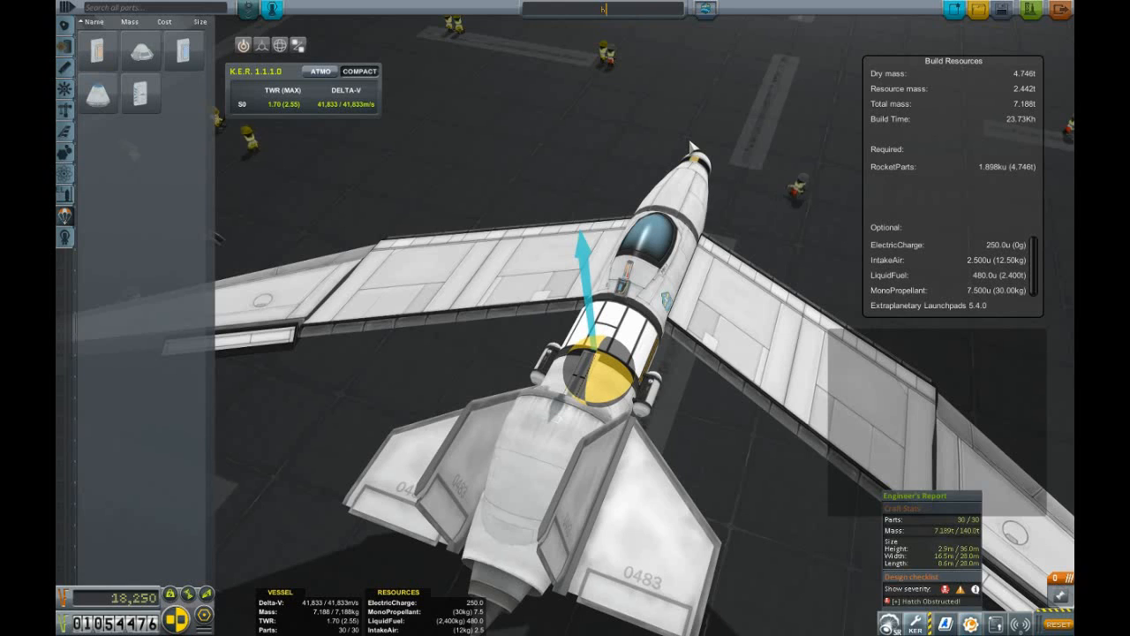
pyautogui.write('high Flyer')
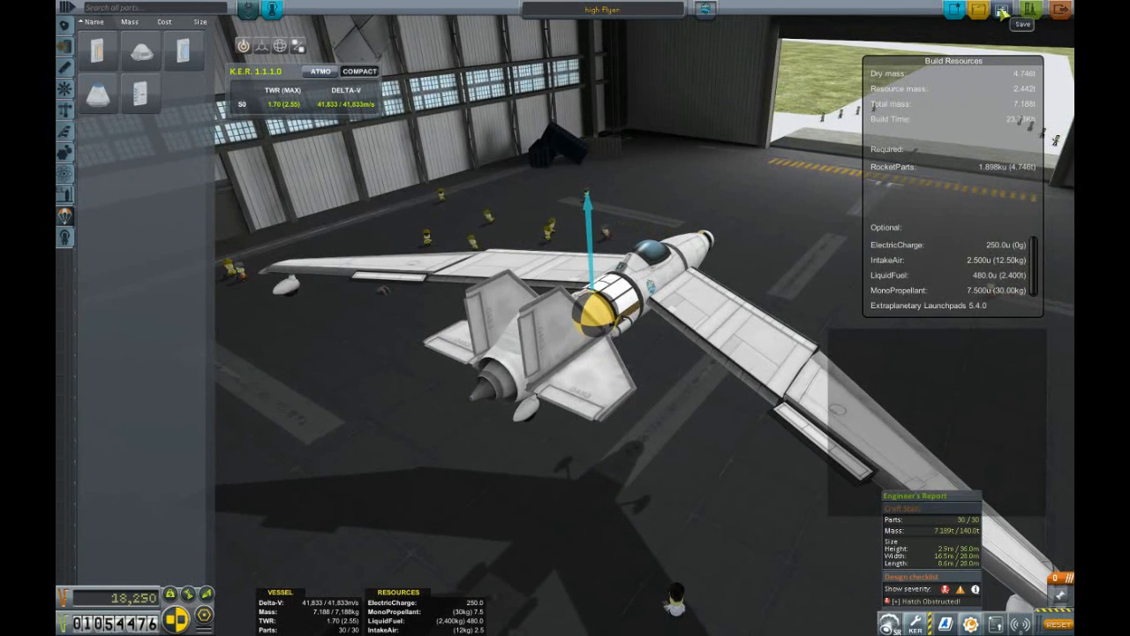
pyautogui.moveTo(1062, 9)
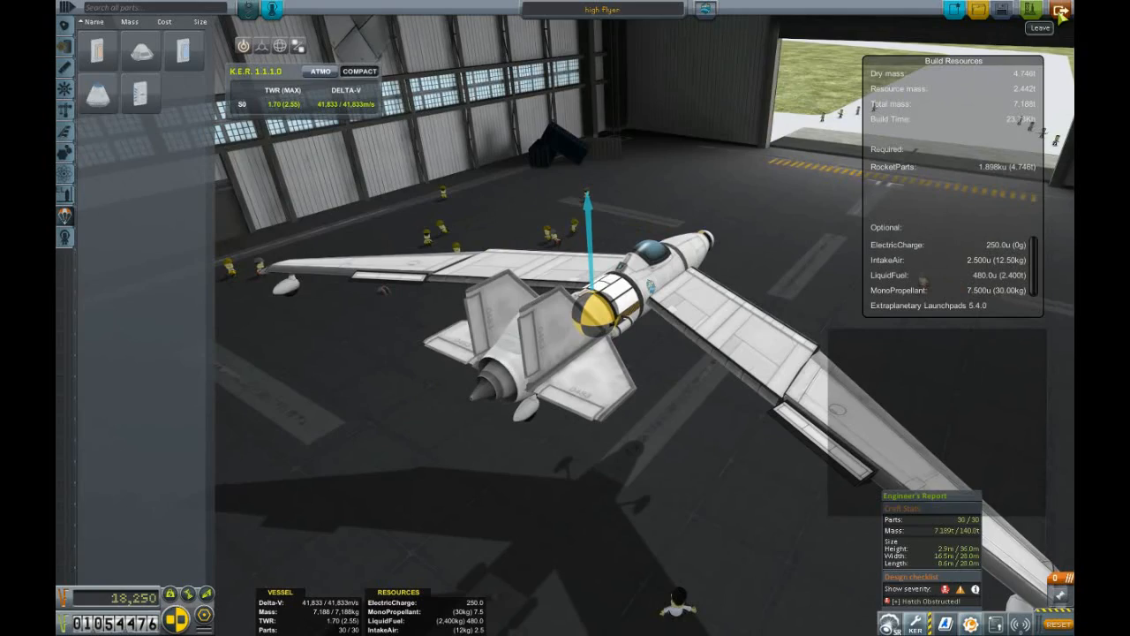
pyautogui.click(1040, 28)
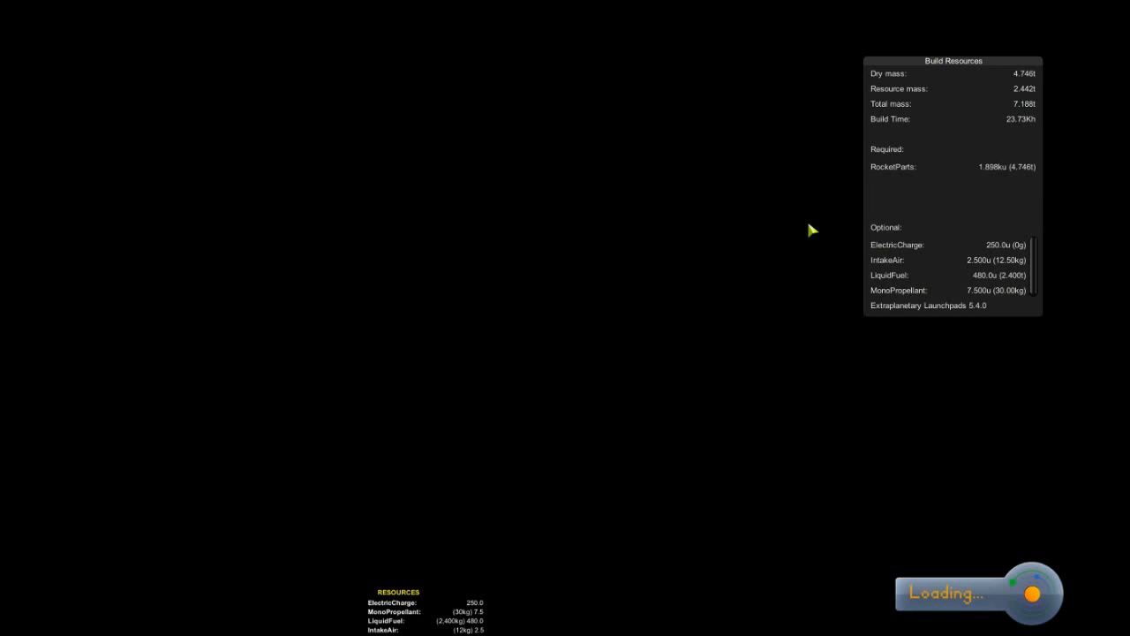
pyautogui.moveTo(825, 228)
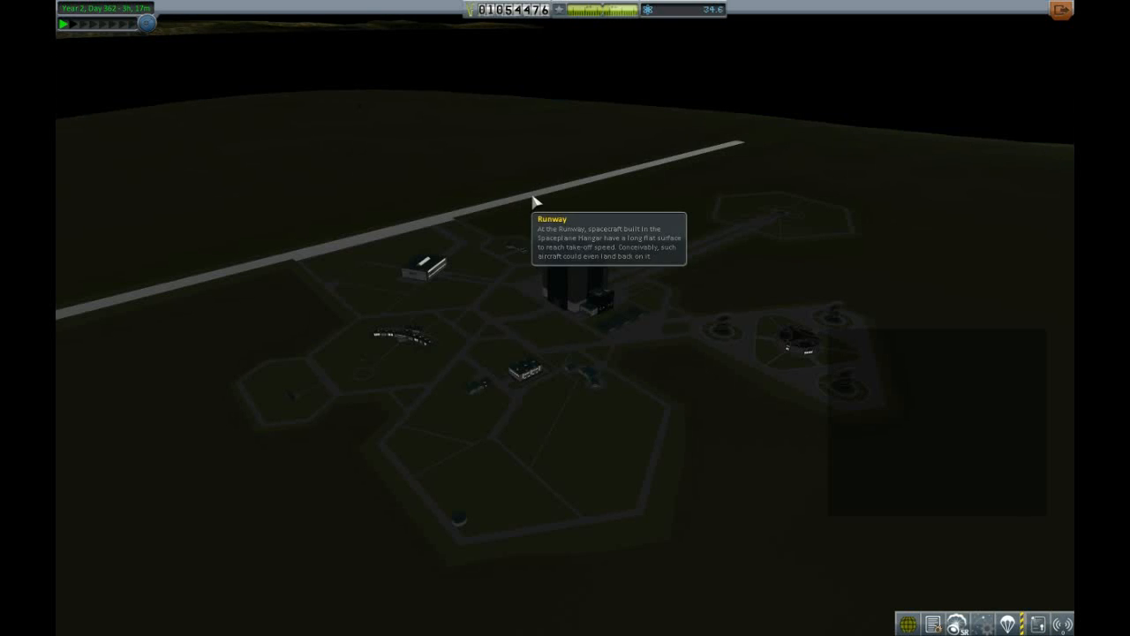
# Step: Pick high flyer from the runway's craft list and launch it
pyautogui.click(534, 199)
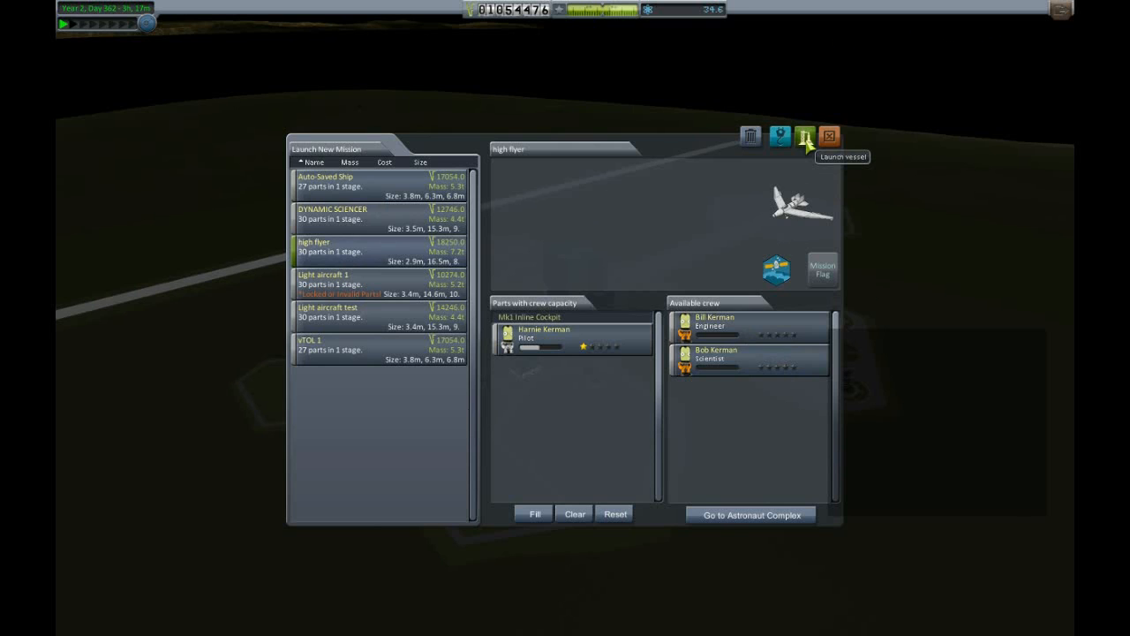
pyautogui.click(804, 136)
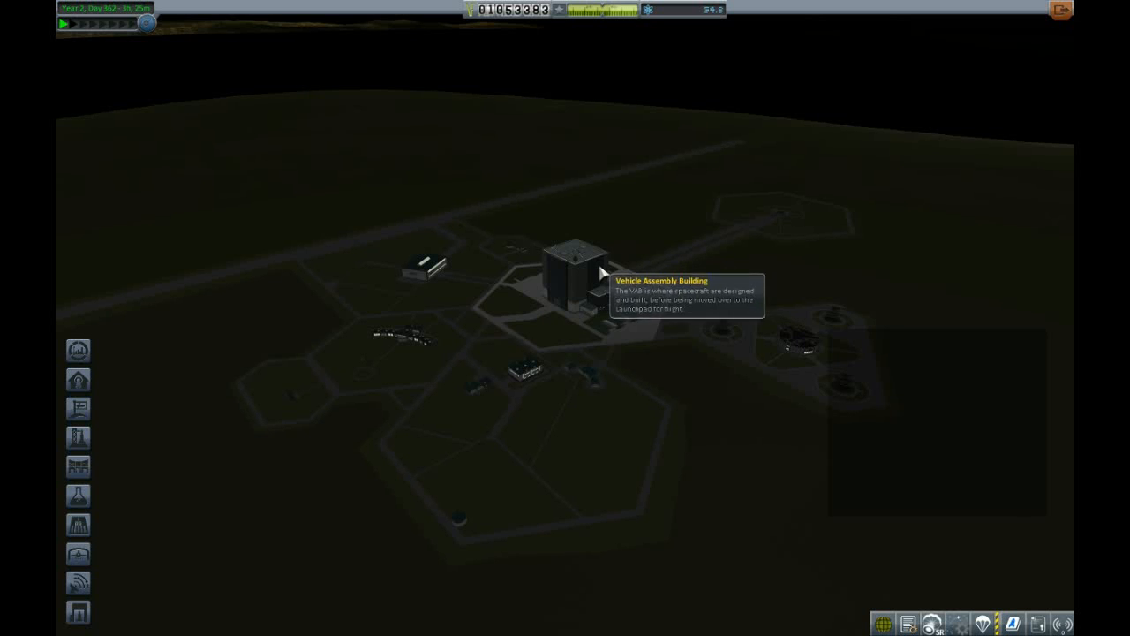
# Step: Enter the Vehicle Assembly Building and load the high flyer from the saved craft list
pyautogui.click(572, 274)
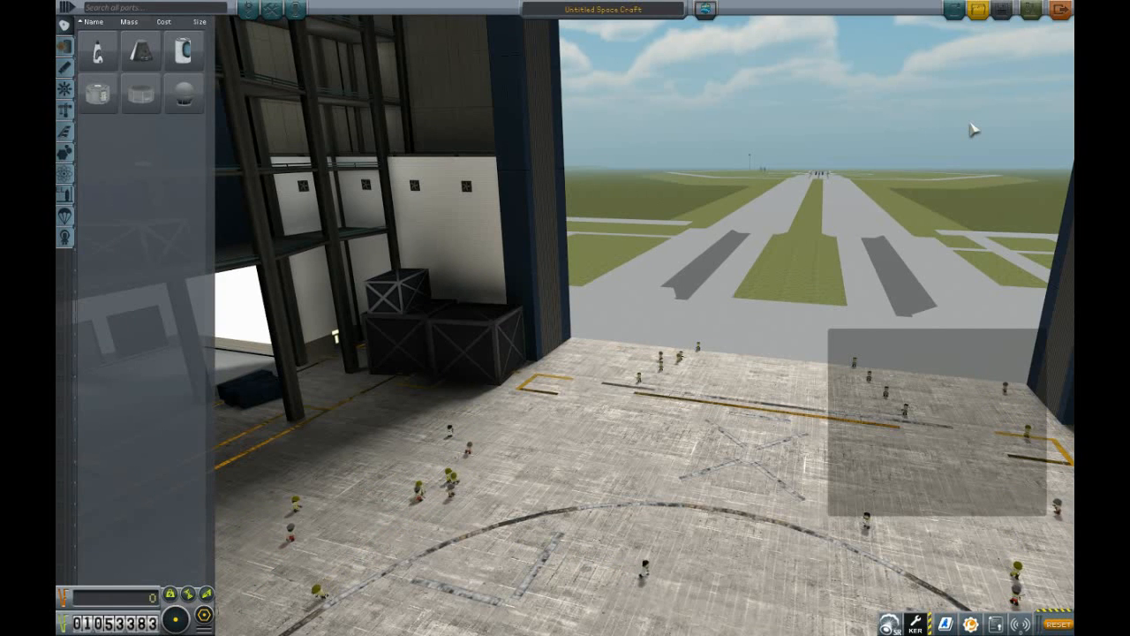
pyautogui.moveTo(885, 132)
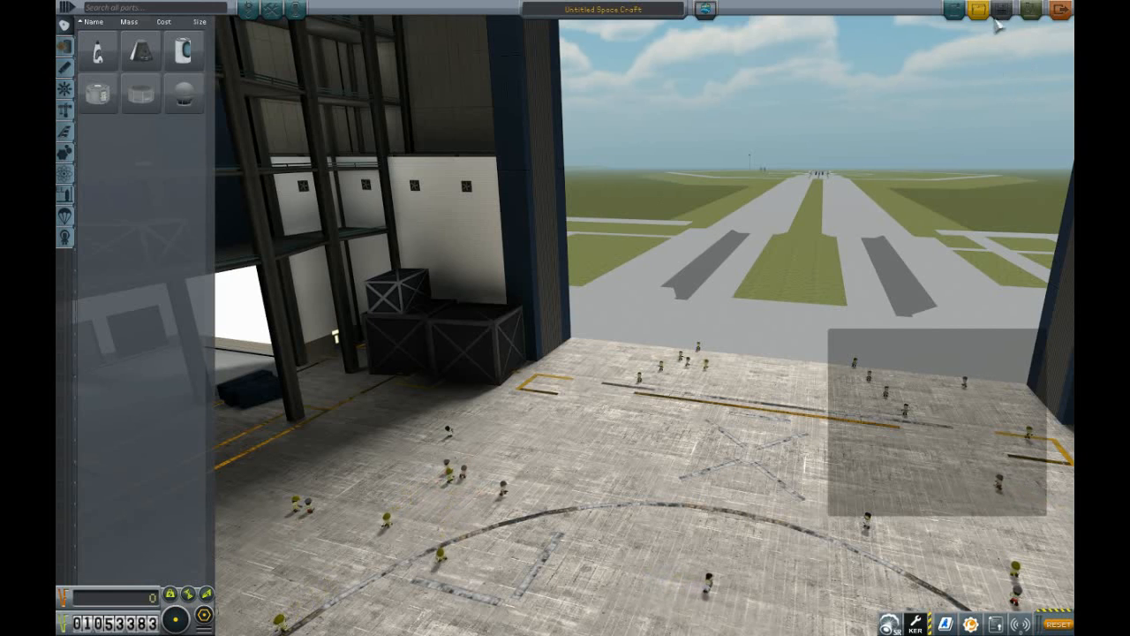
pyautogui.click(971, 11)
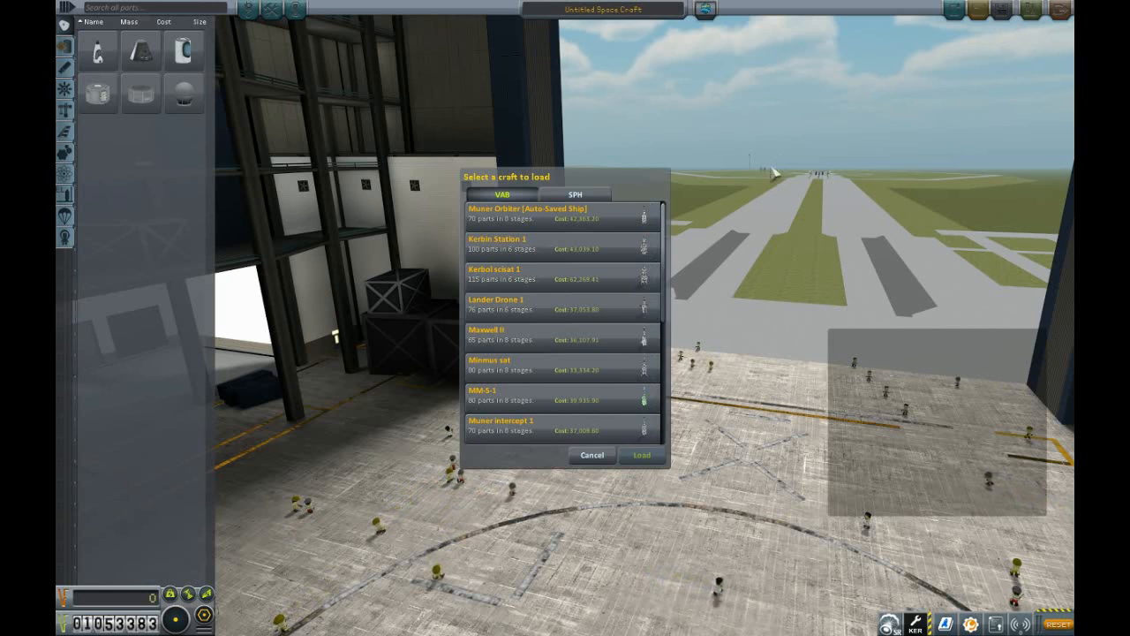
pyautogui.click(573, 194)
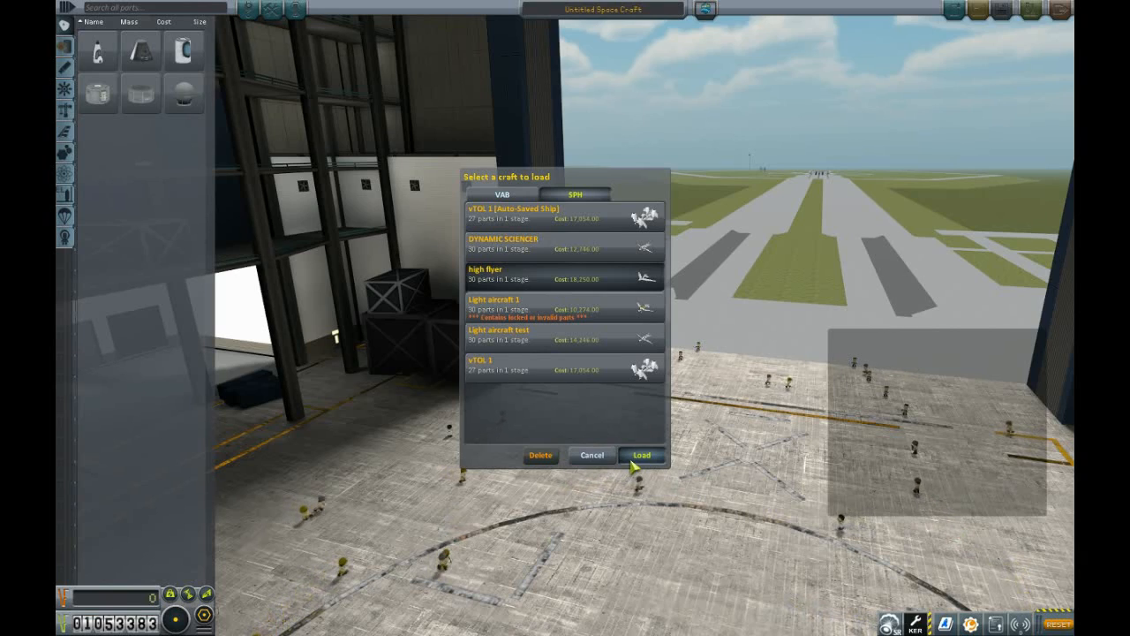
pyautogui.click(642, 455)
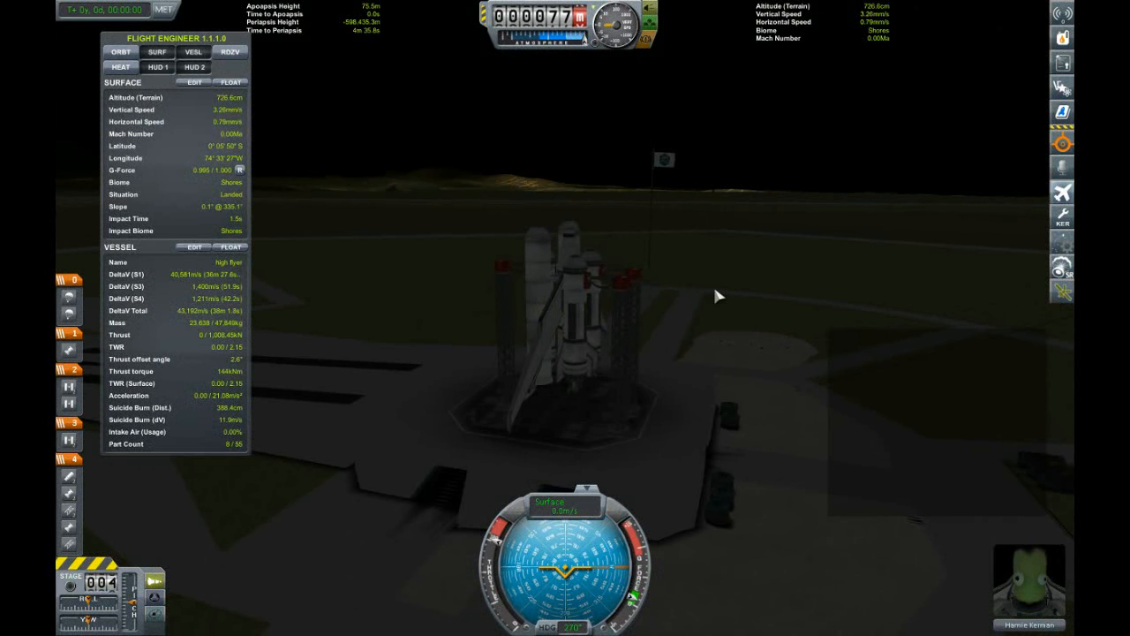
# Step: Stage the rocket off the pad, then review recovered parts in the Mission Summary
pyautogui.press('space')
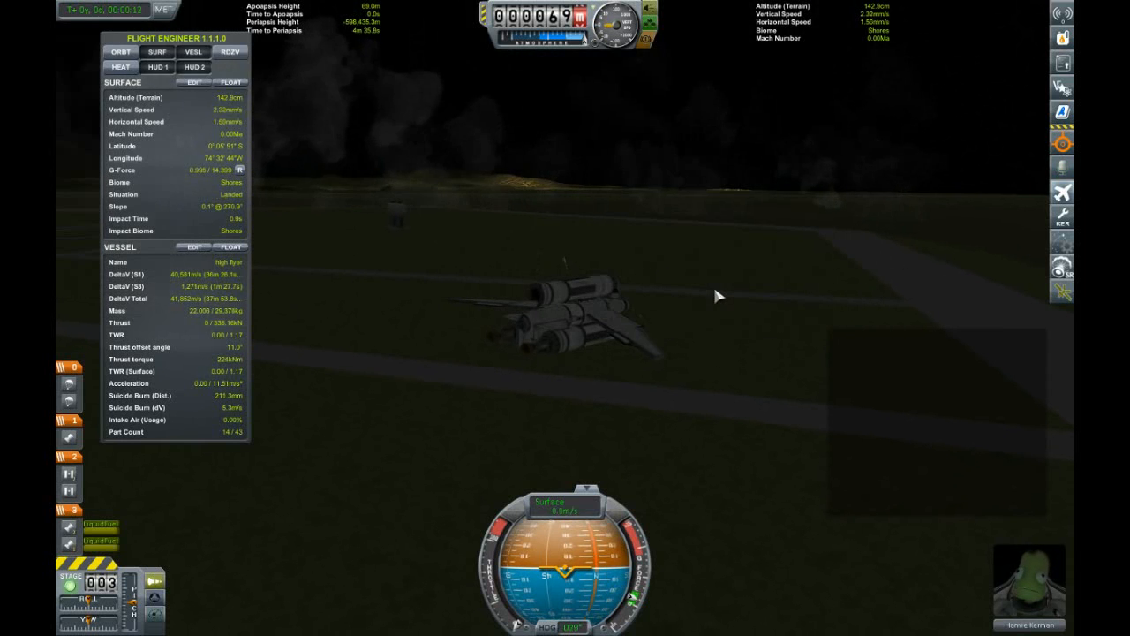
pyautogui.moveTo(836, 322)
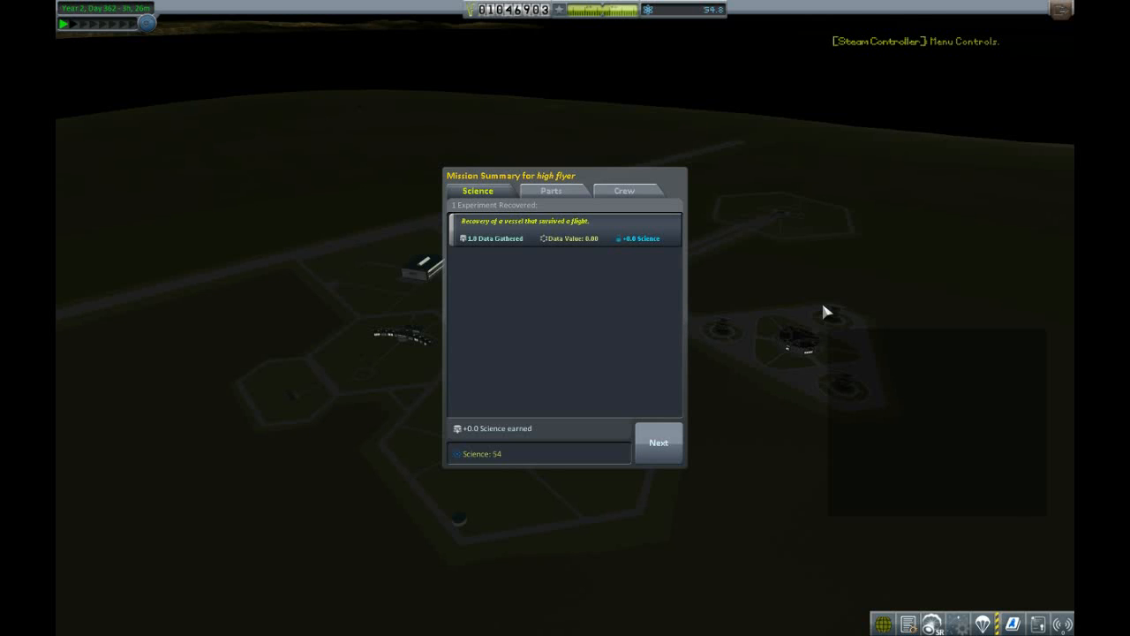
pyautogui.click(551, 189)
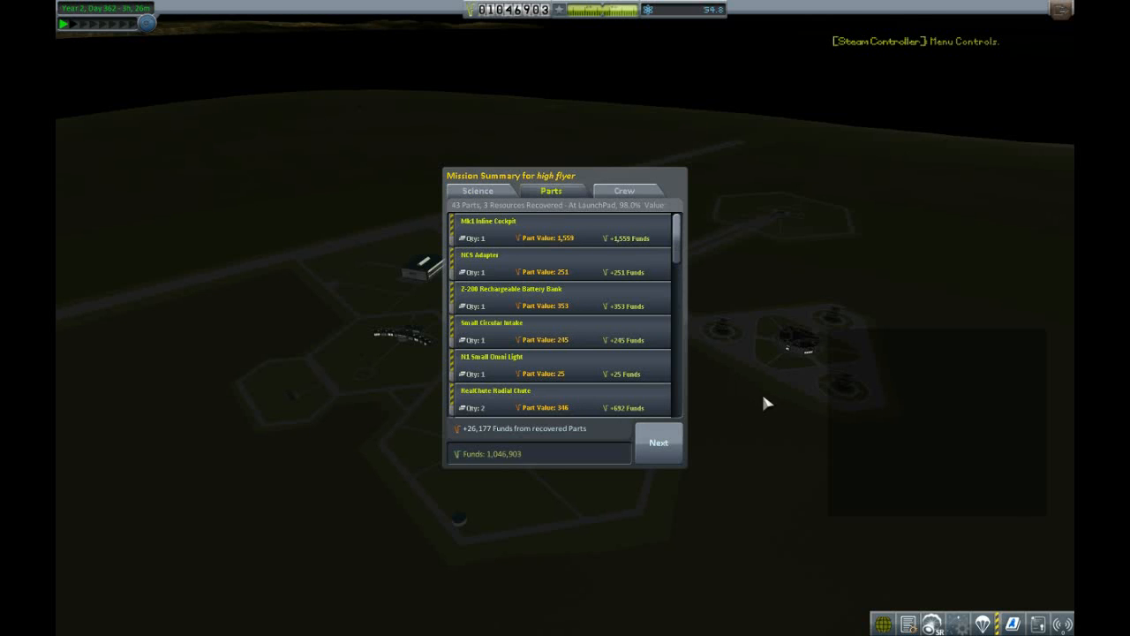
pyautogui.click(659, 443)
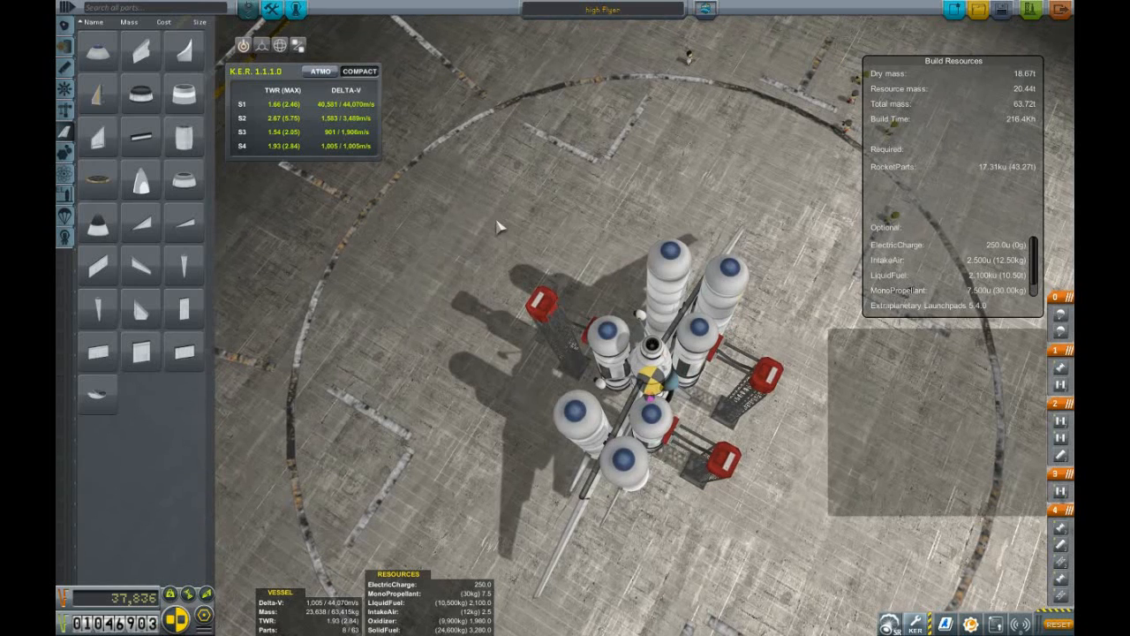
pyautogui.moveTo(1001, 10)
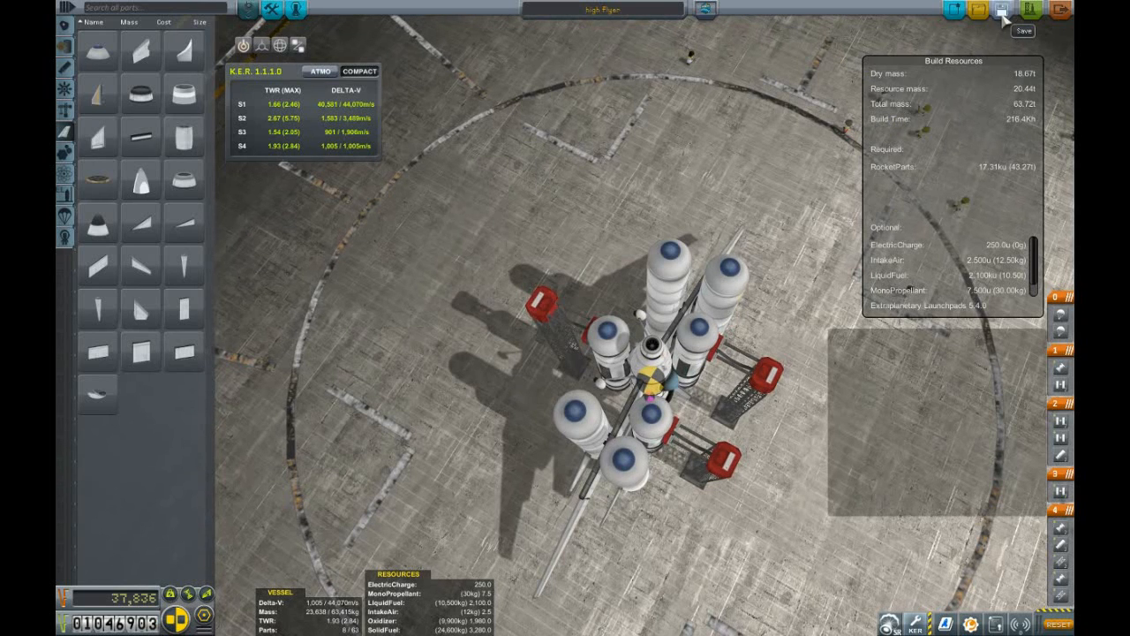
# Step: Launch the reworked high flyer from the assembly editor onto the pad
pyautogui.click(1002, 10)
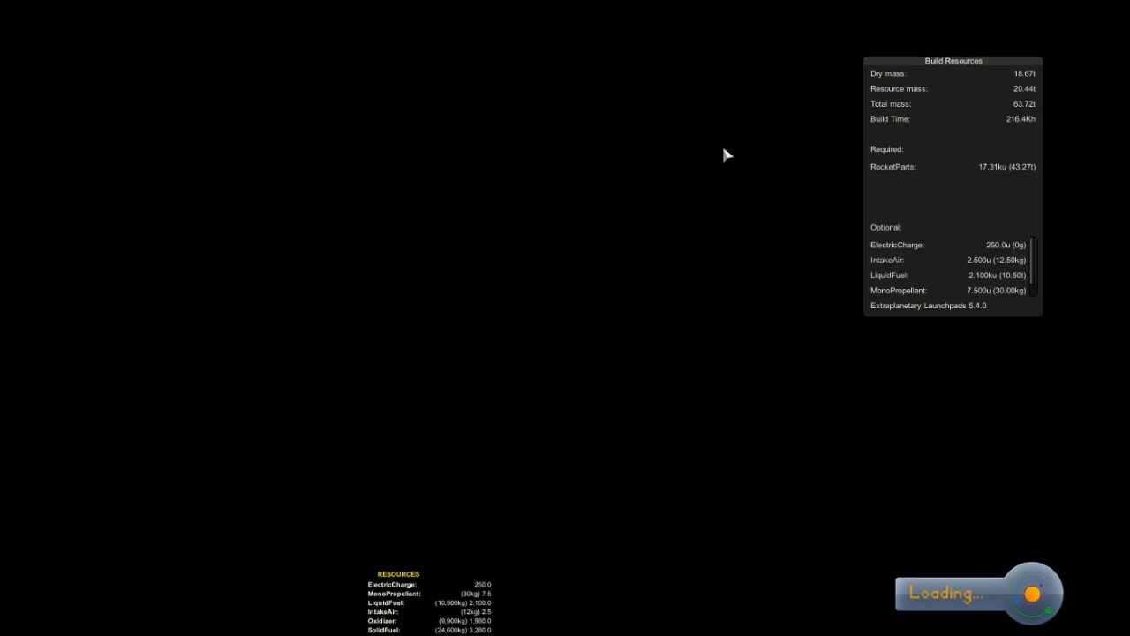
pyautogui.moveTo(743, 103)
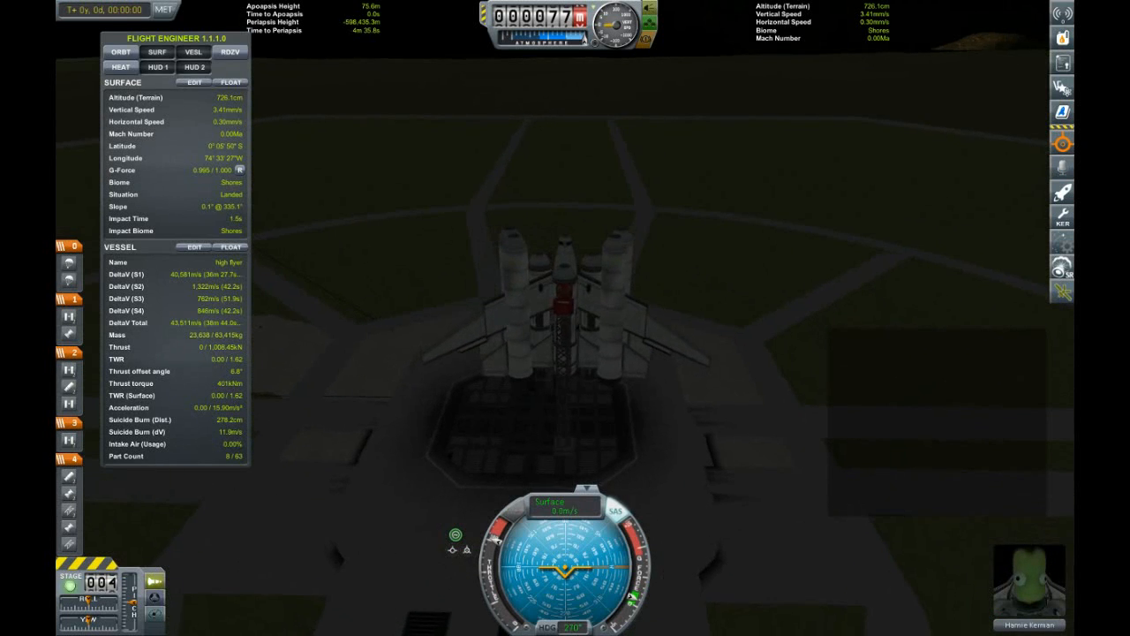
# Step: Ignite the boosters to lift off, then stage during the climb
pyautogui.press('space')
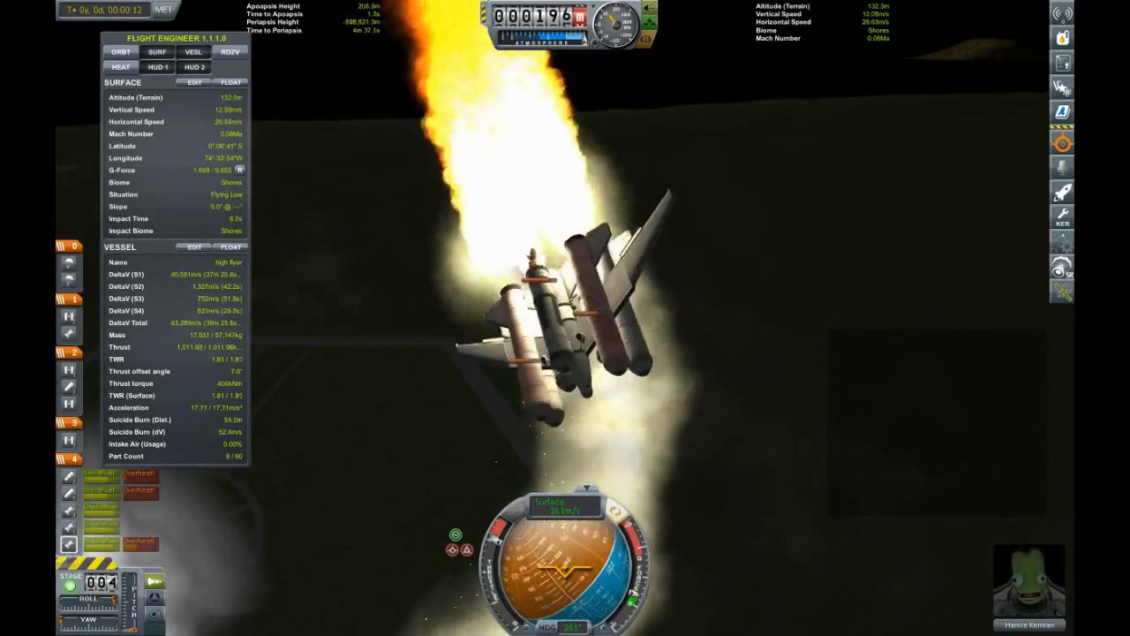
pyautogui.press('space')
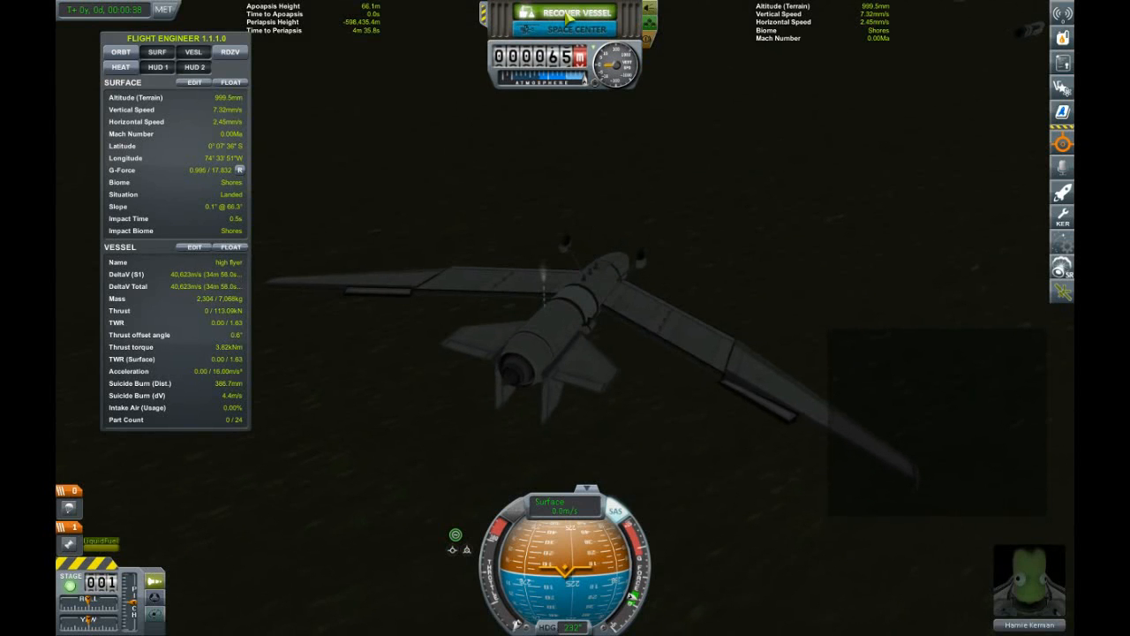
# Step: Recover the landed spaceplane with pilot Hannie Kerman and close the mission summary
pyautogui.click(575, 12)
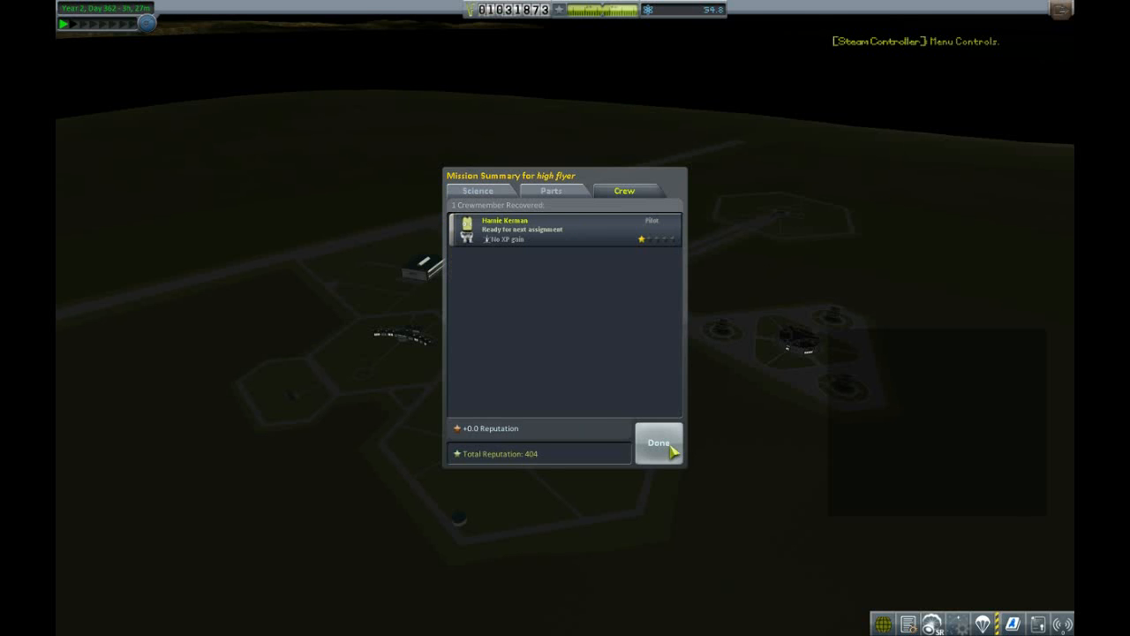
pyautogui.click(659, 443)
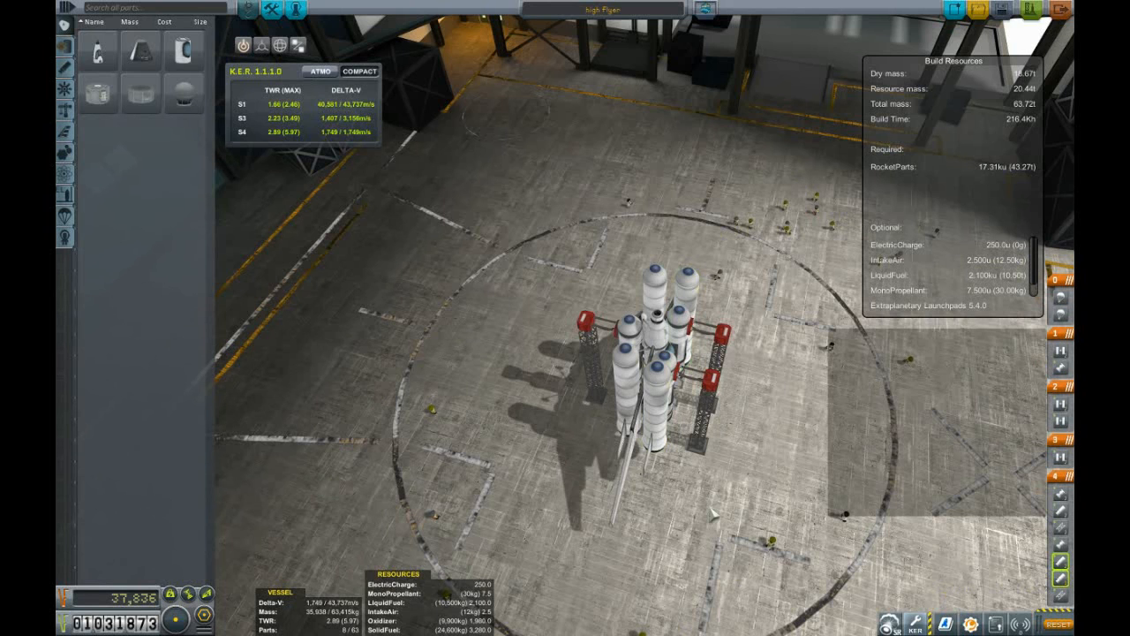
pyautogui.moveTo(1058, 397)
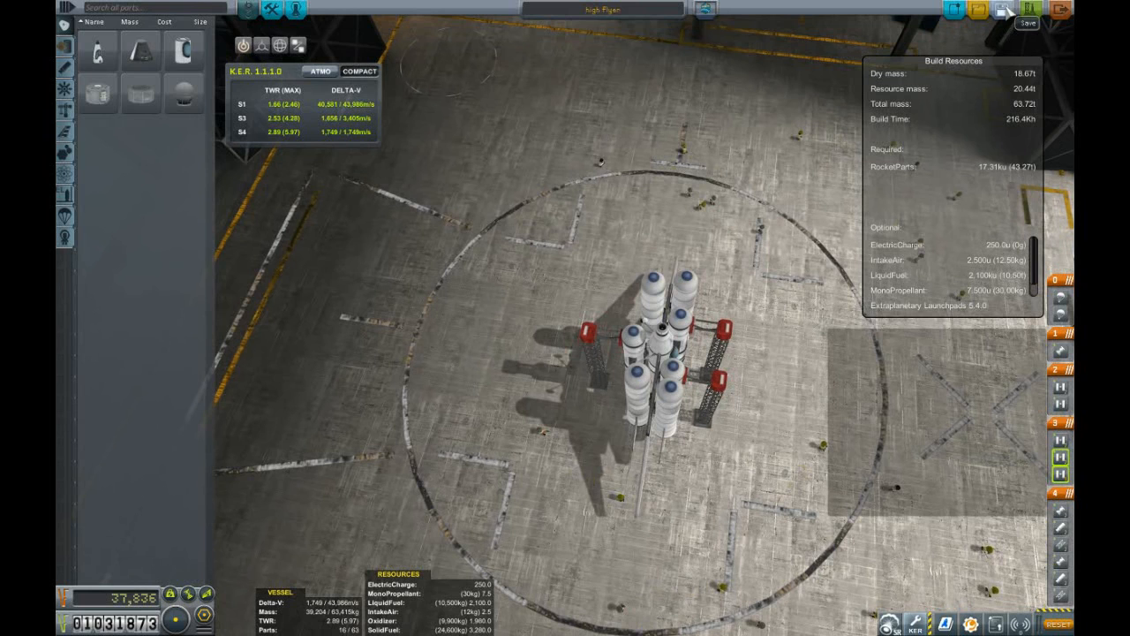
pyautogui.moveTo(1030, 10)
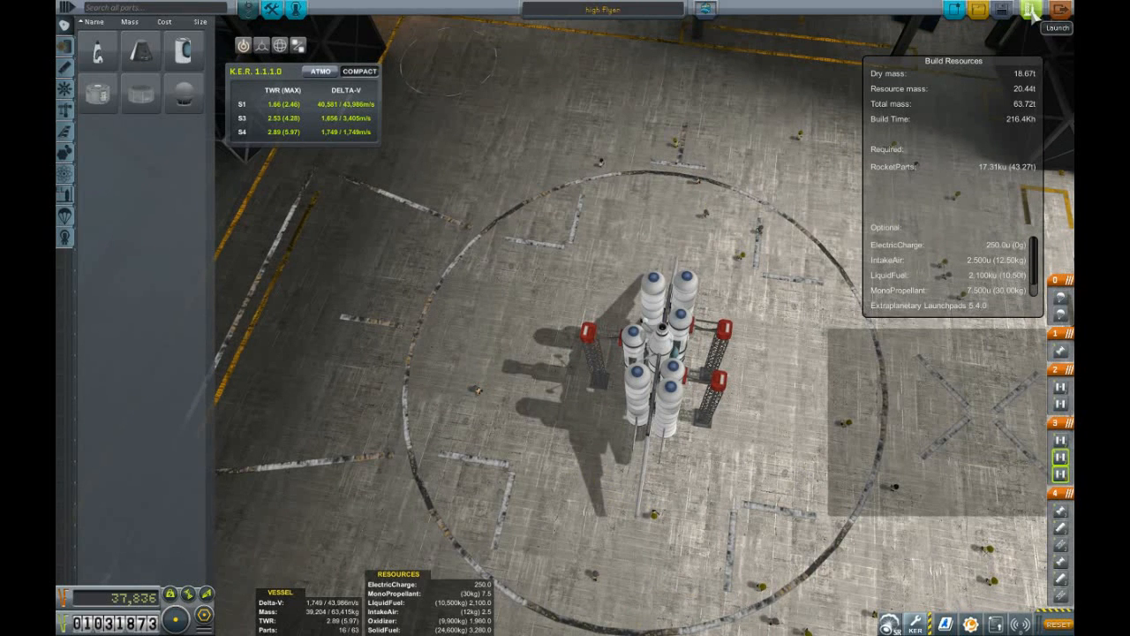
# Step: Roll the four-booster rocket out to the pad, hide vessel statistics, and ignite the engines
pyautogui.click(1056, 27)
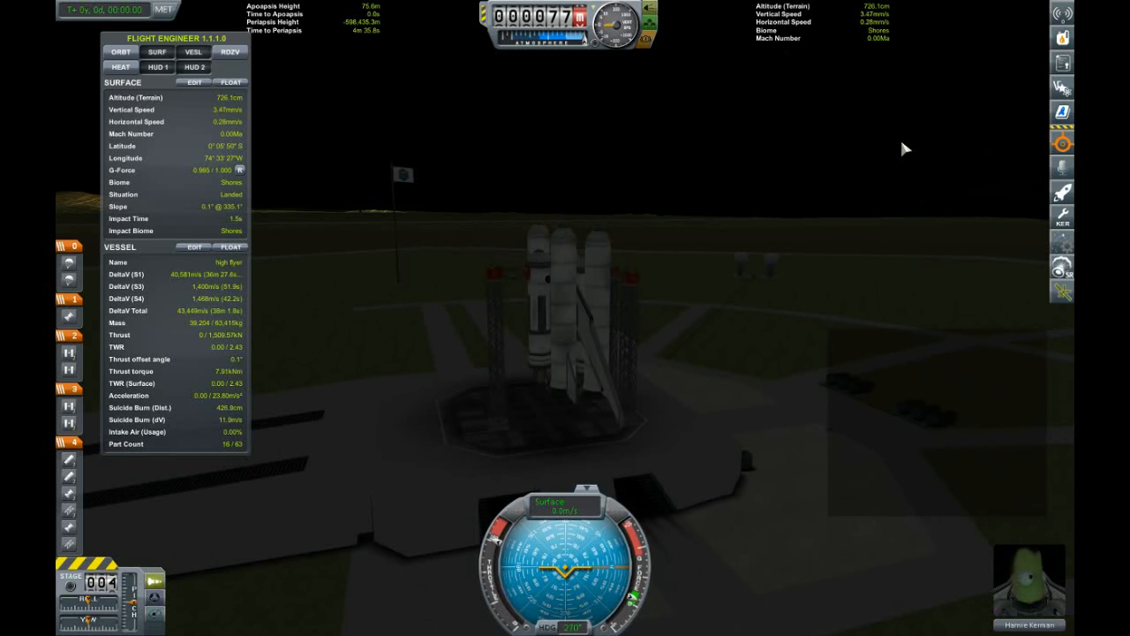
pyautogui.moveTo(998, 142)
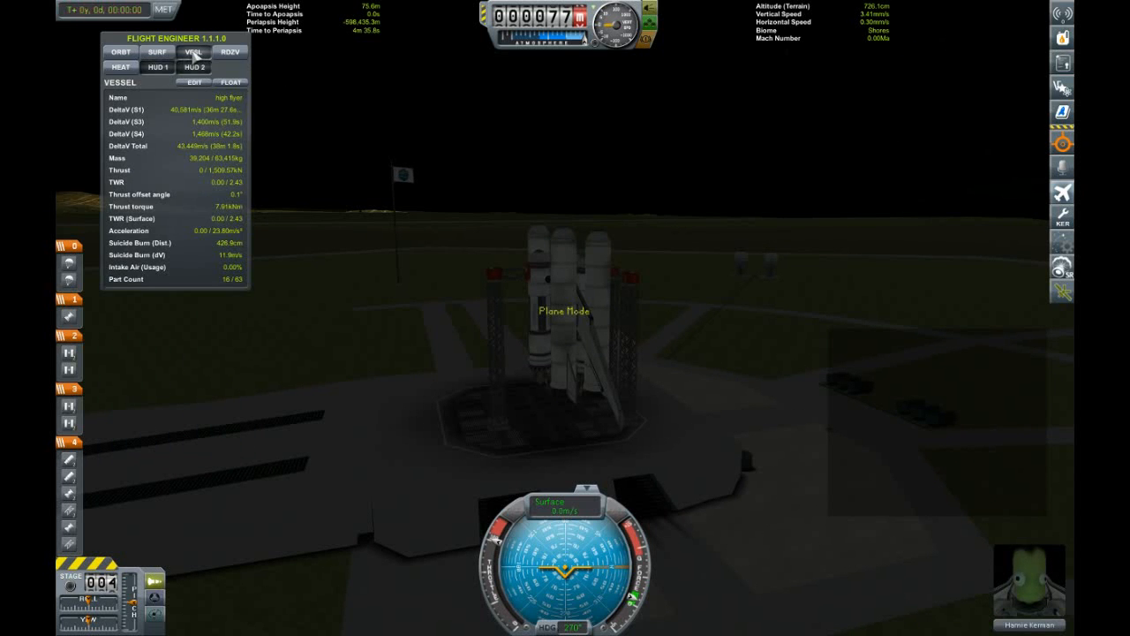
pyautogui.click(192, 66)
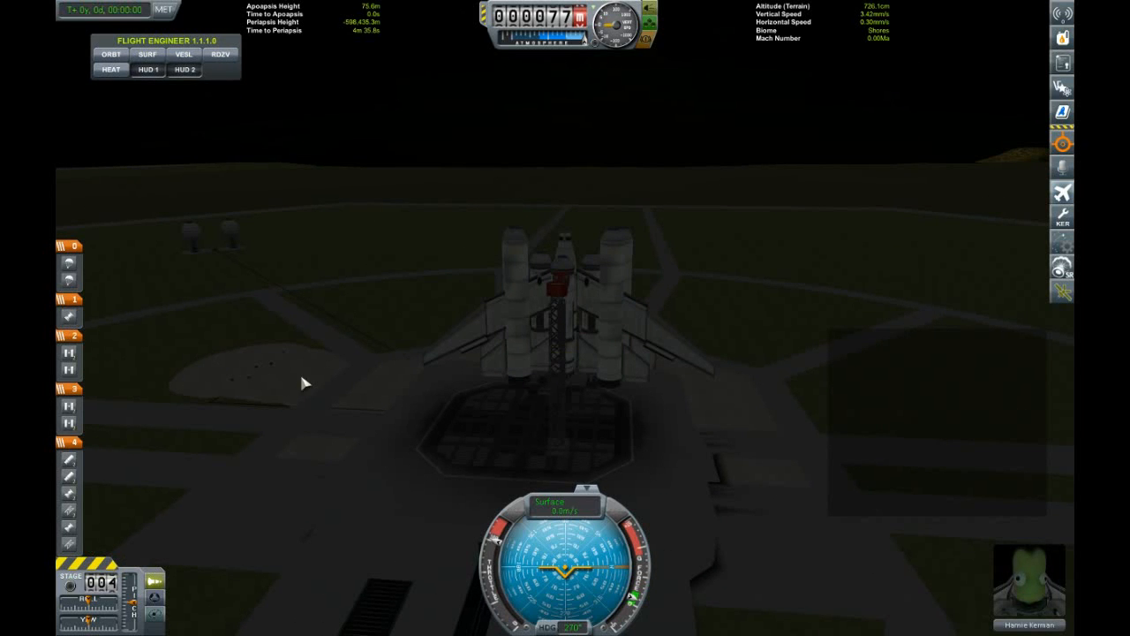
pyautogui.moveTo(281, 332)
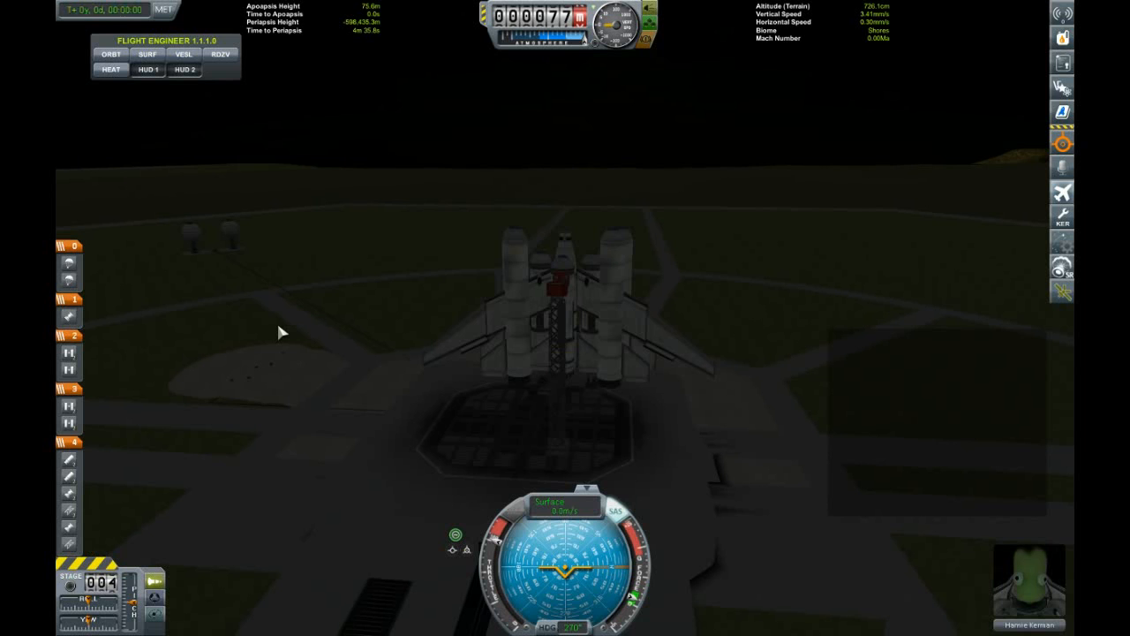
pyautogui.press('space')
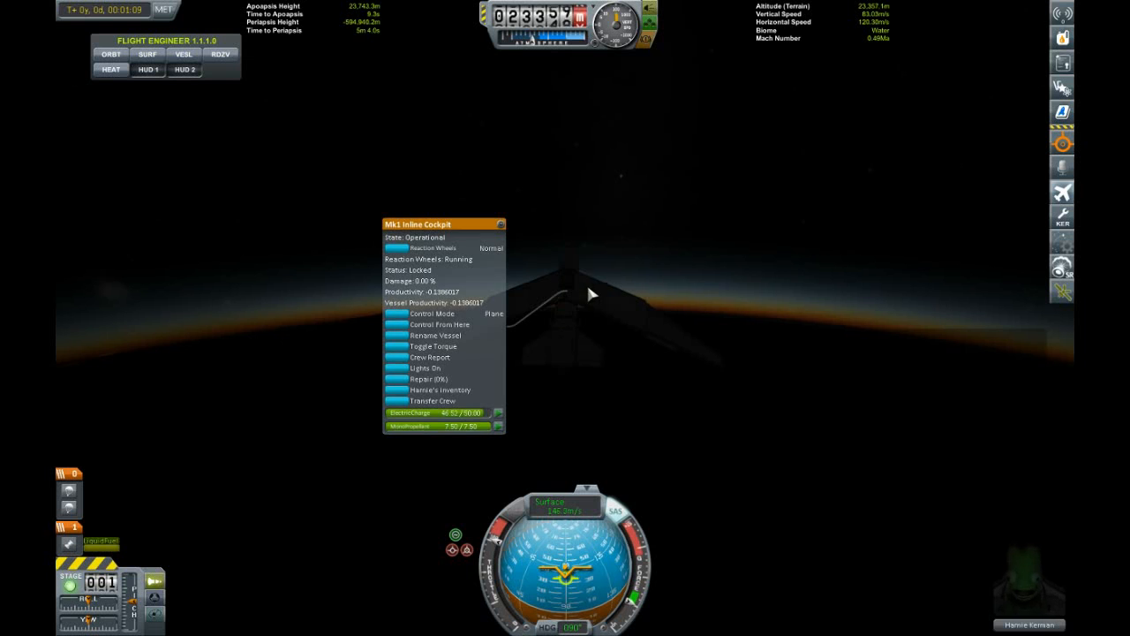
# Step: Record a crew report from the Mk1 Inline Cockpit above 23 km
pyautogui.click(430, 356)
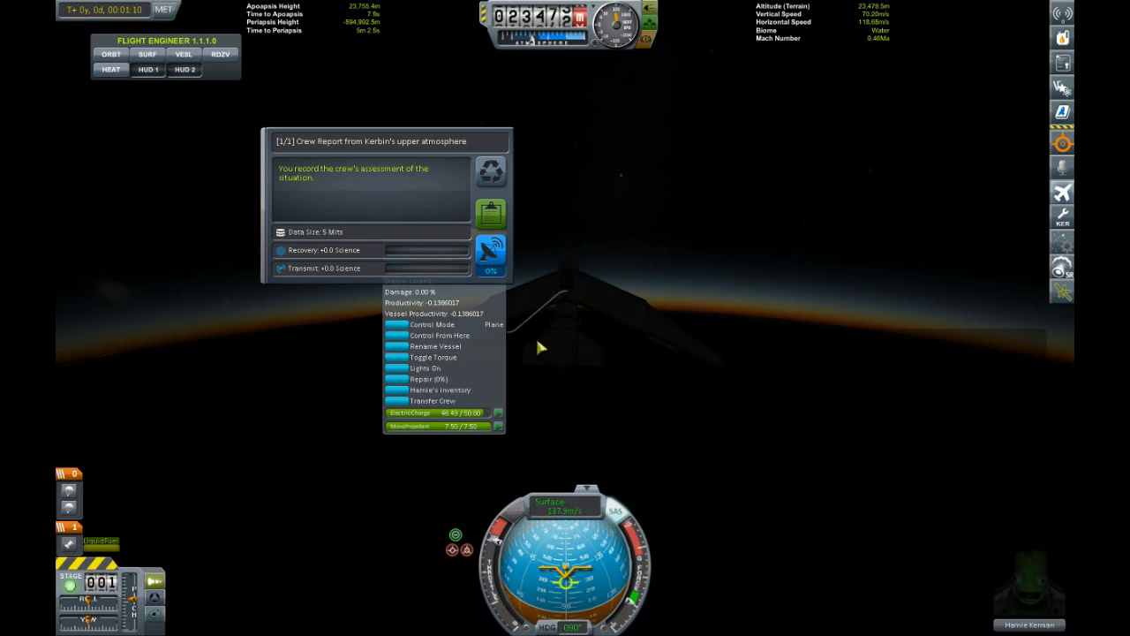